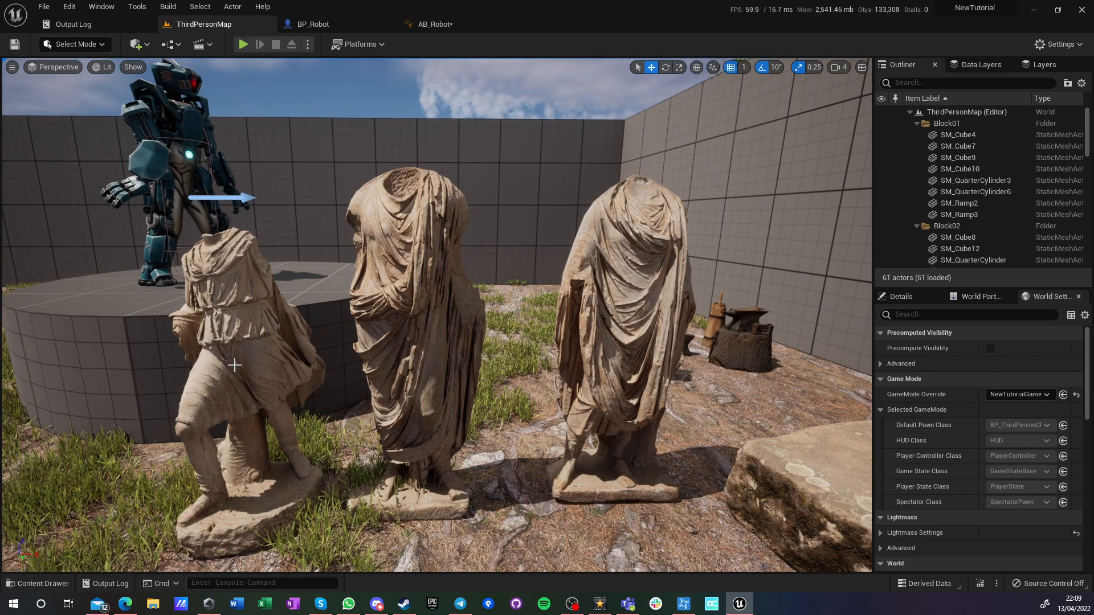
mouse_move(639, 355)
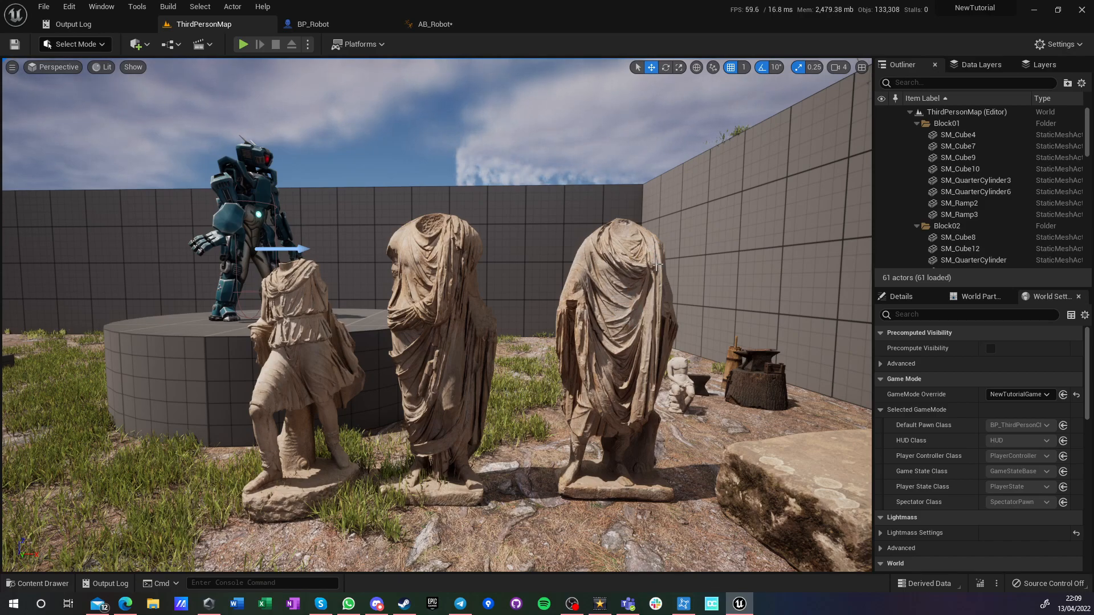
mouse_move(597, 320)
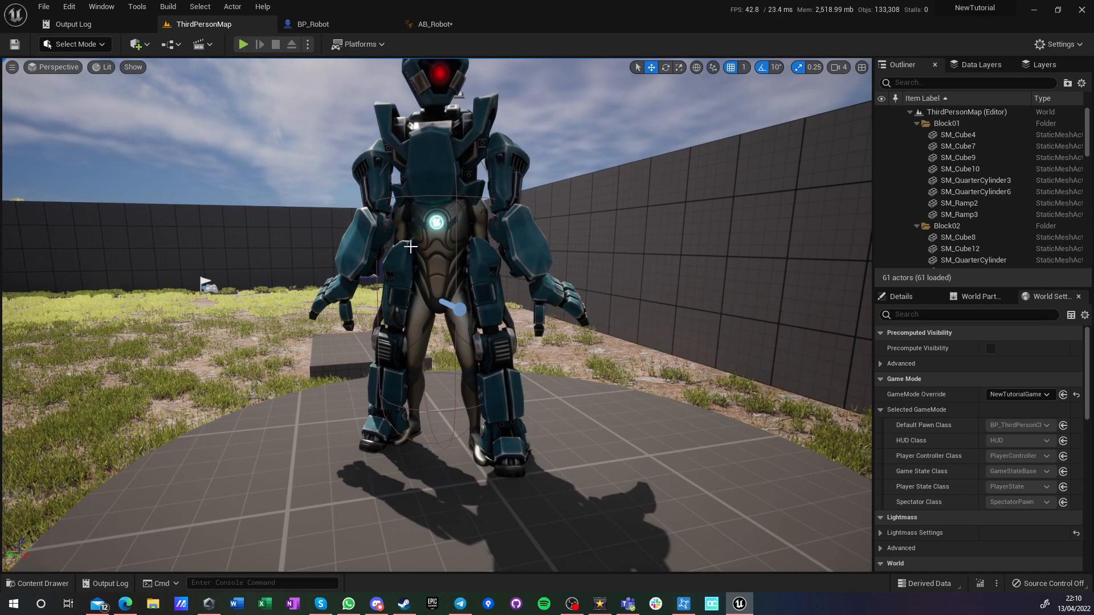
mouse_move(431, 251)
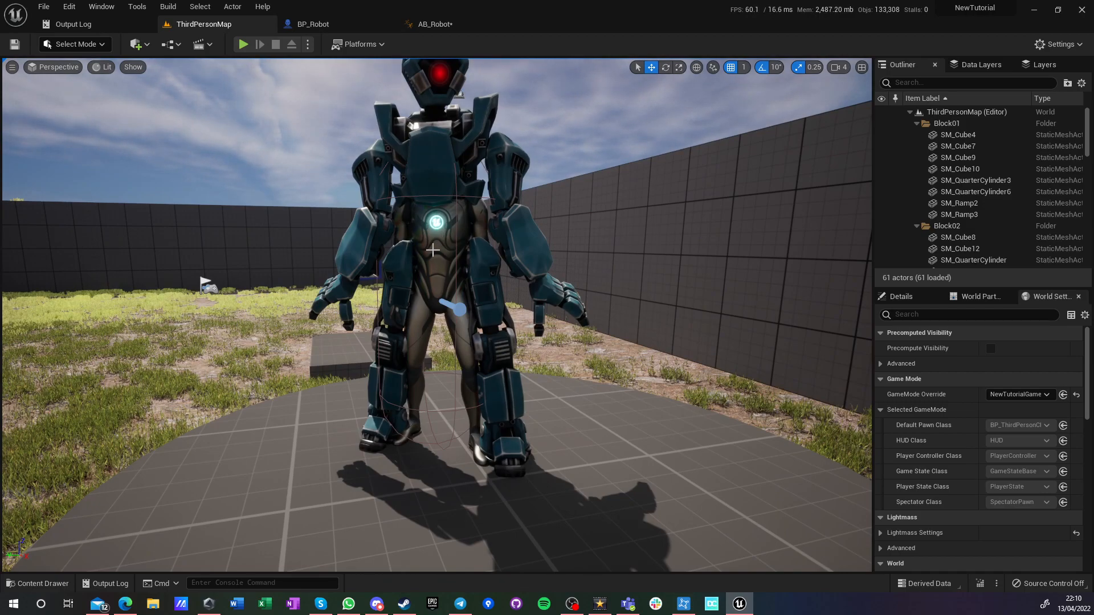
Close the robot soldier's original animation blueprint and go back to the level view.
click(38, 583)
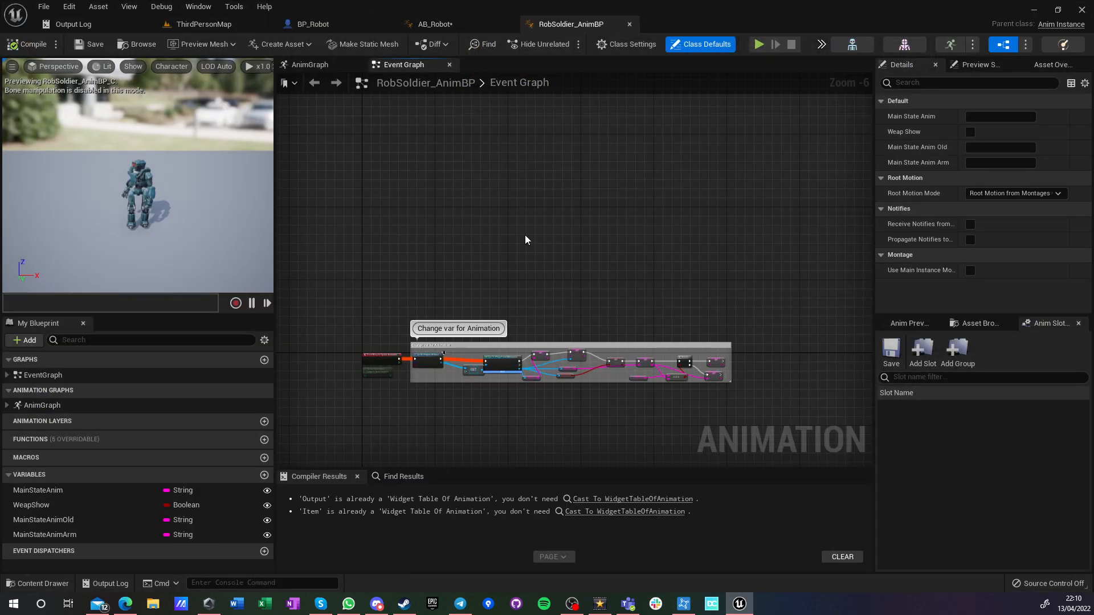
click(432, 24)
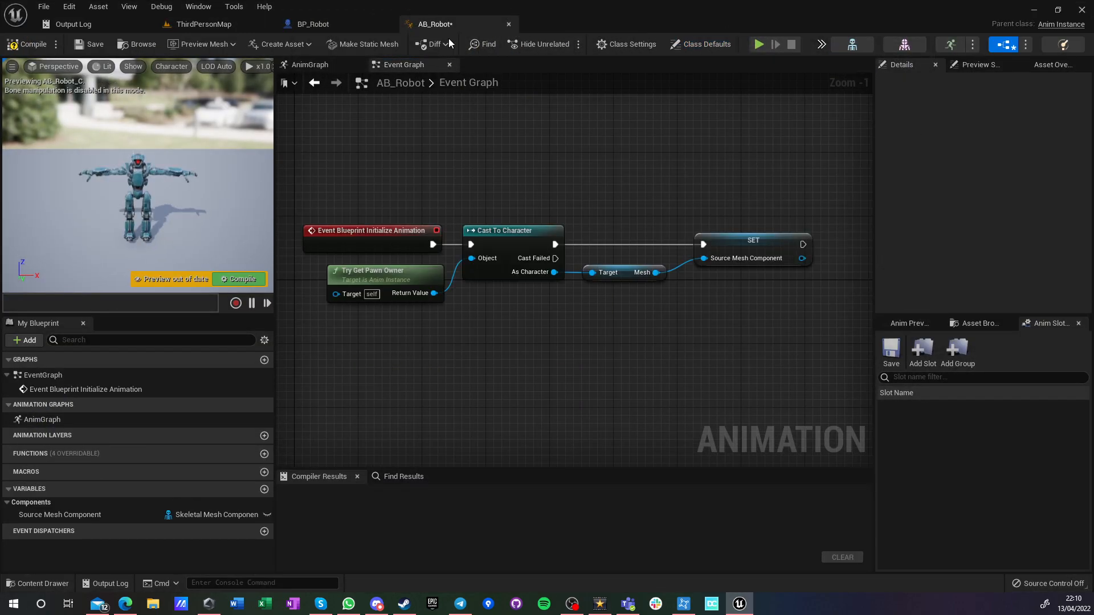
click(204, 24)
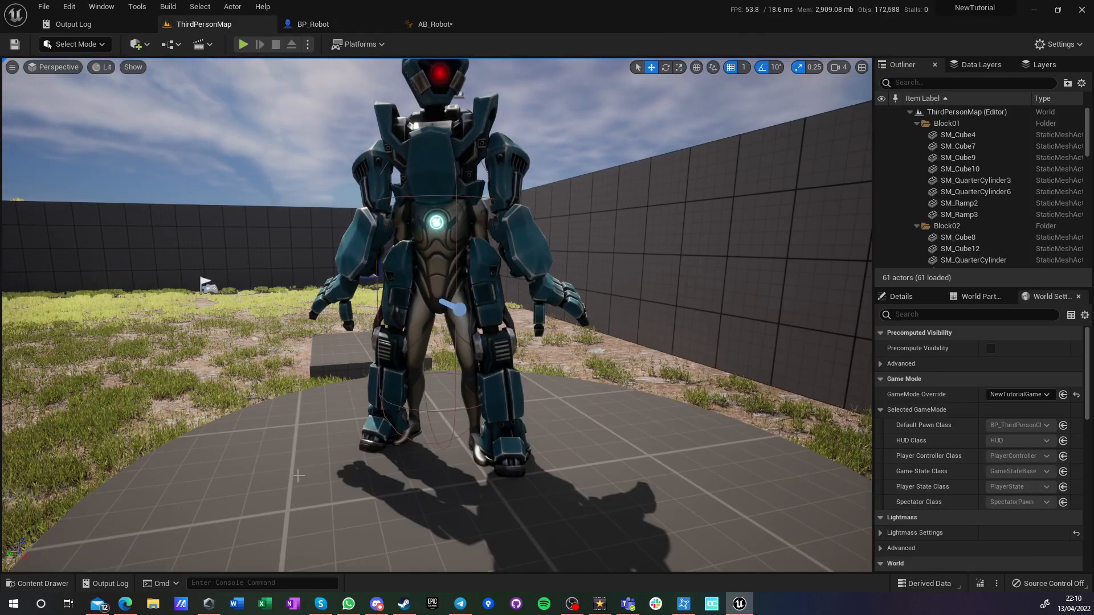
Review IK_Retarget_Manny_To_RobotSoldier's Chain Mapping, then return to ThirdPersonMap.
click(37, 584)
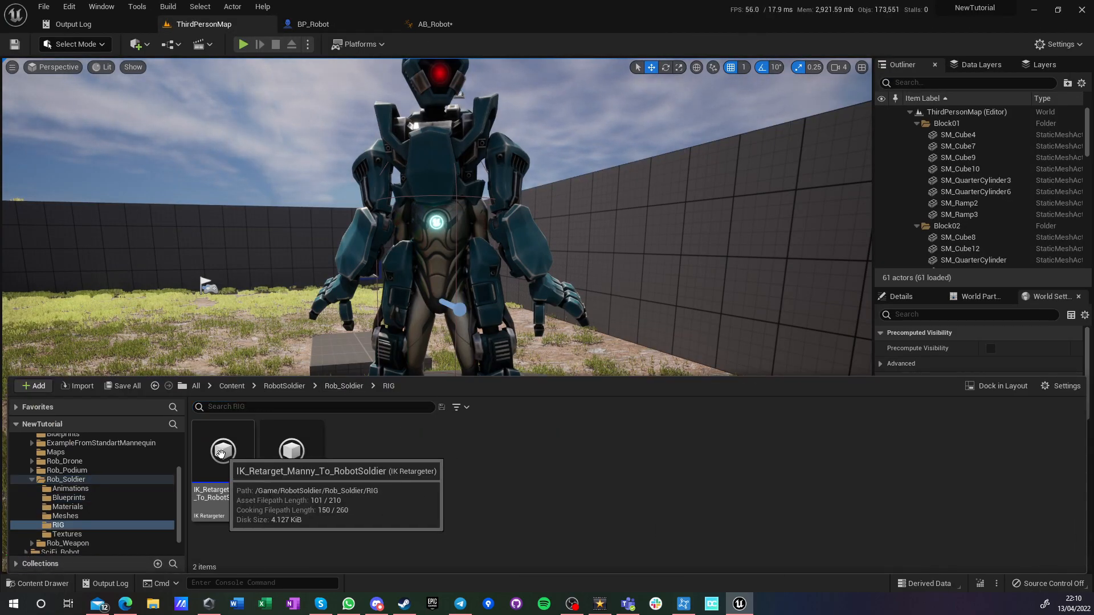
double_click(222, 450)
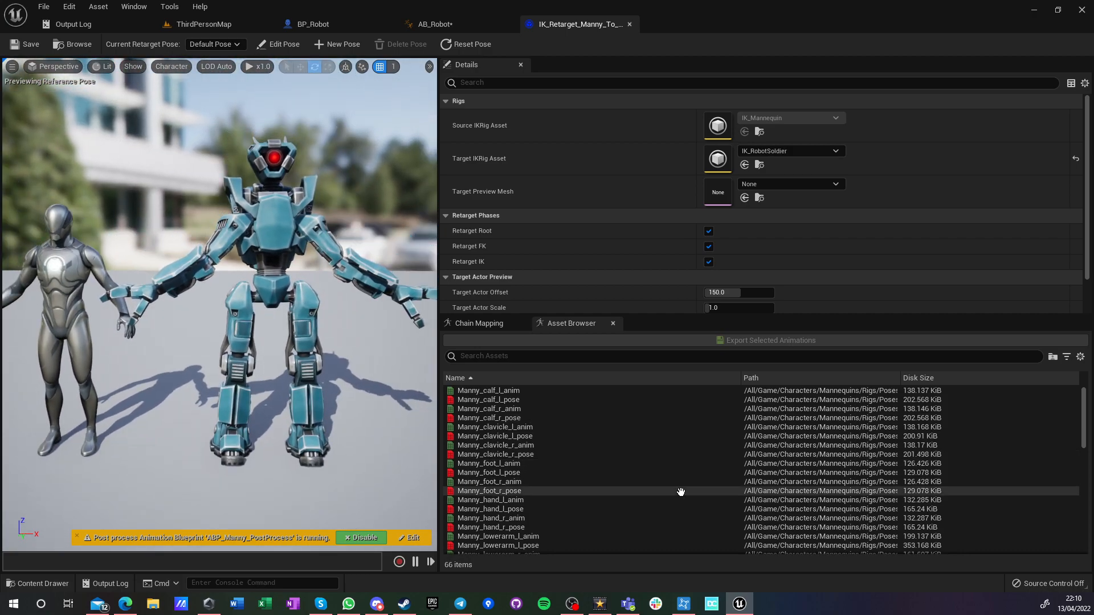
click(478, 323)
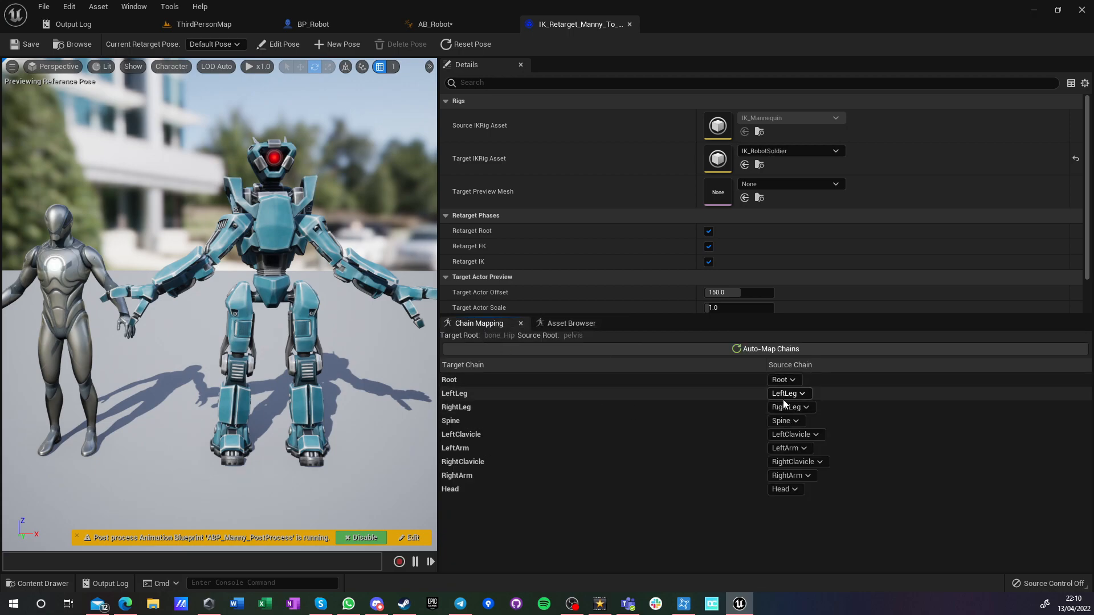
mouse_move(184, 268)
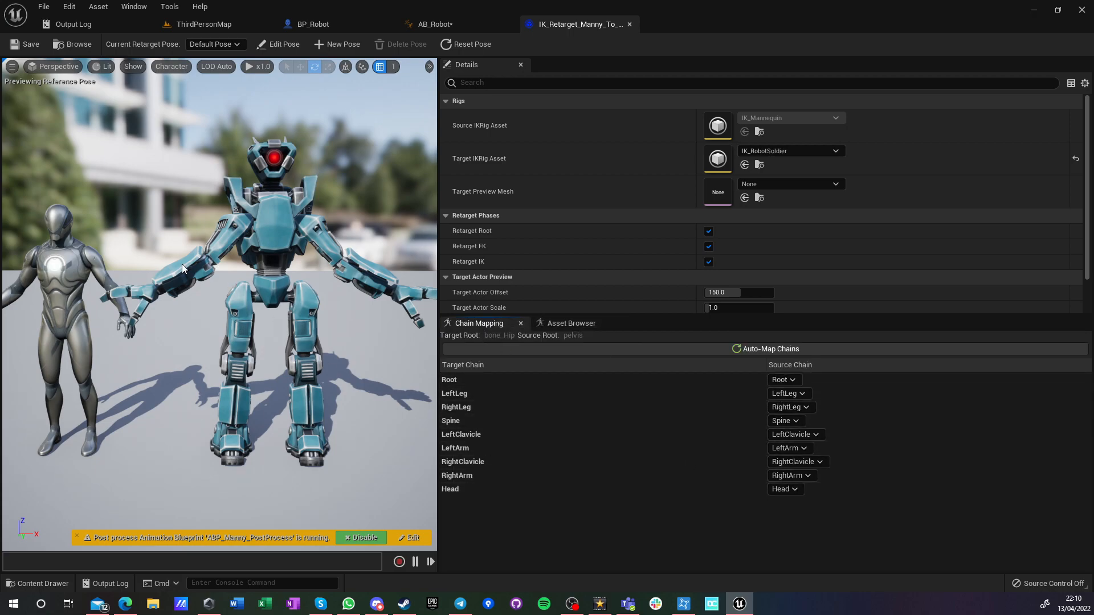
mouse_move(137, 251)
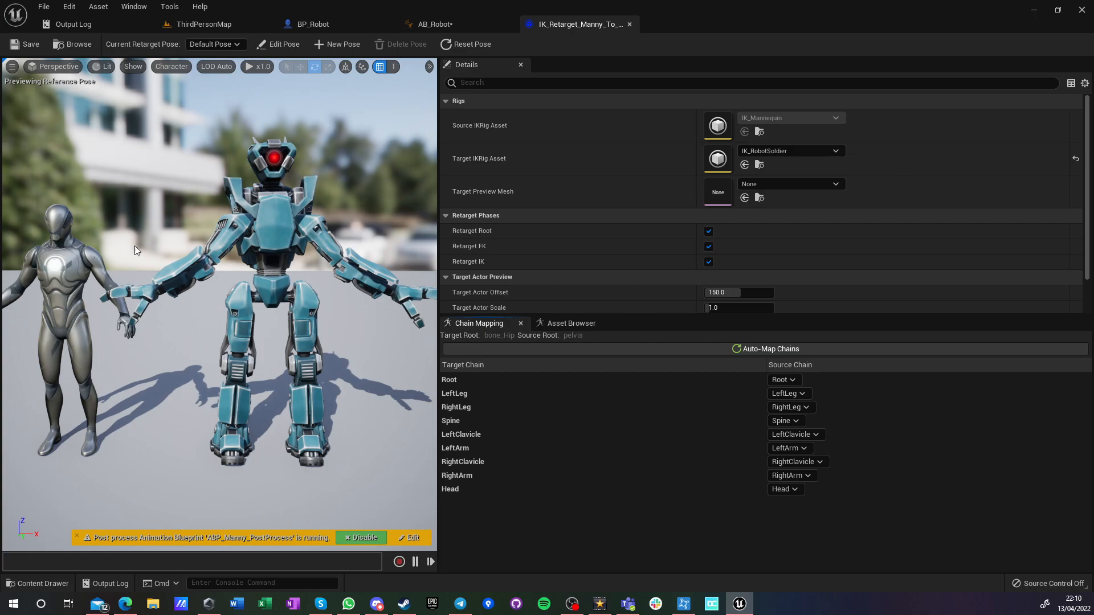
mouse_move(307, 24)
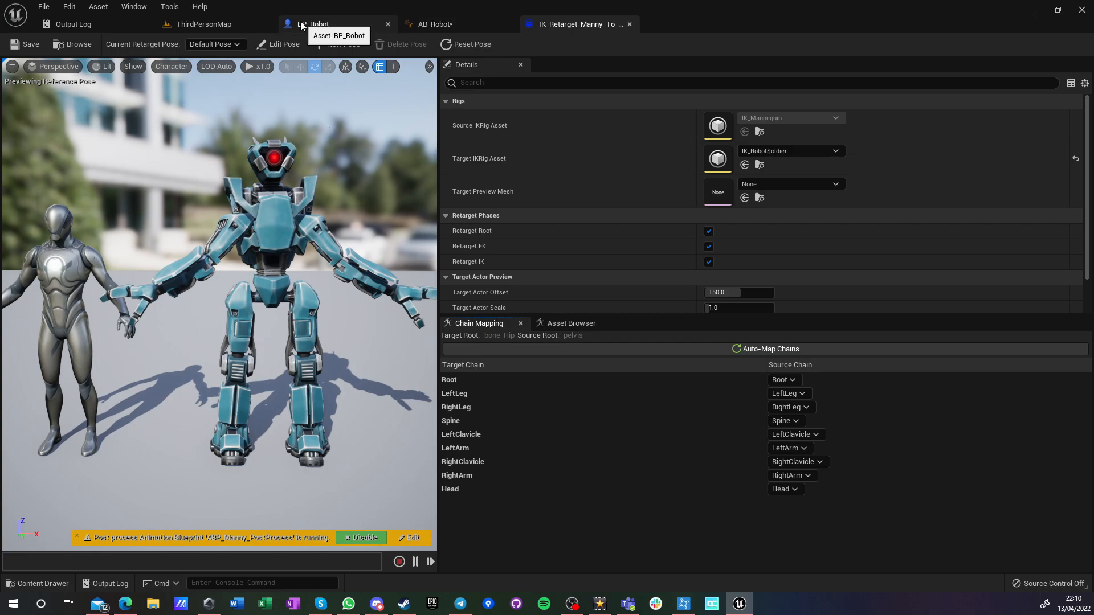
click(203, 24)
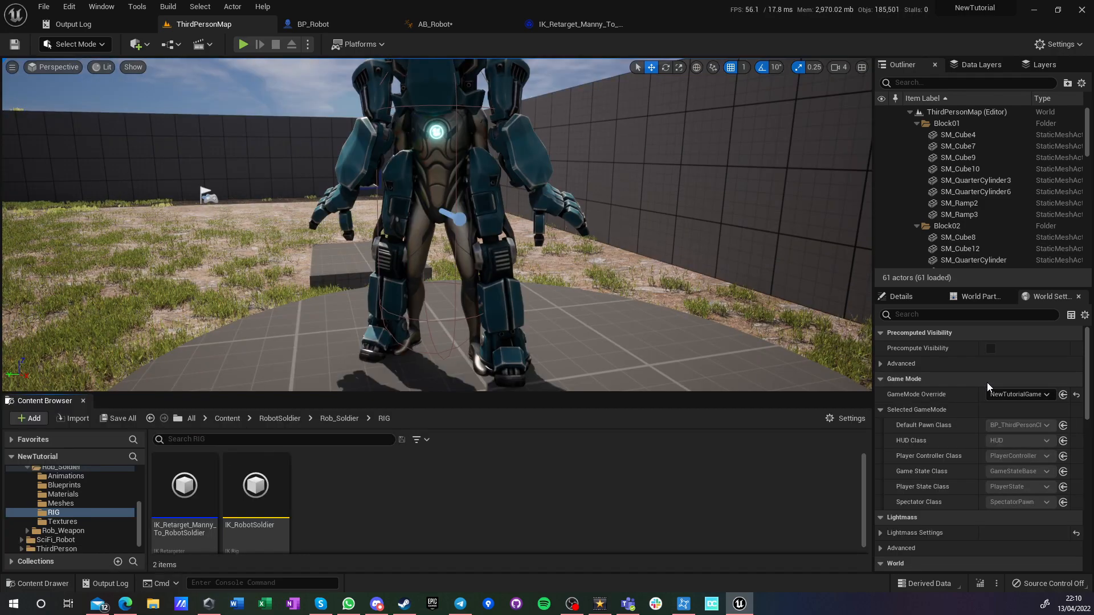
mouse_move(751, 448)
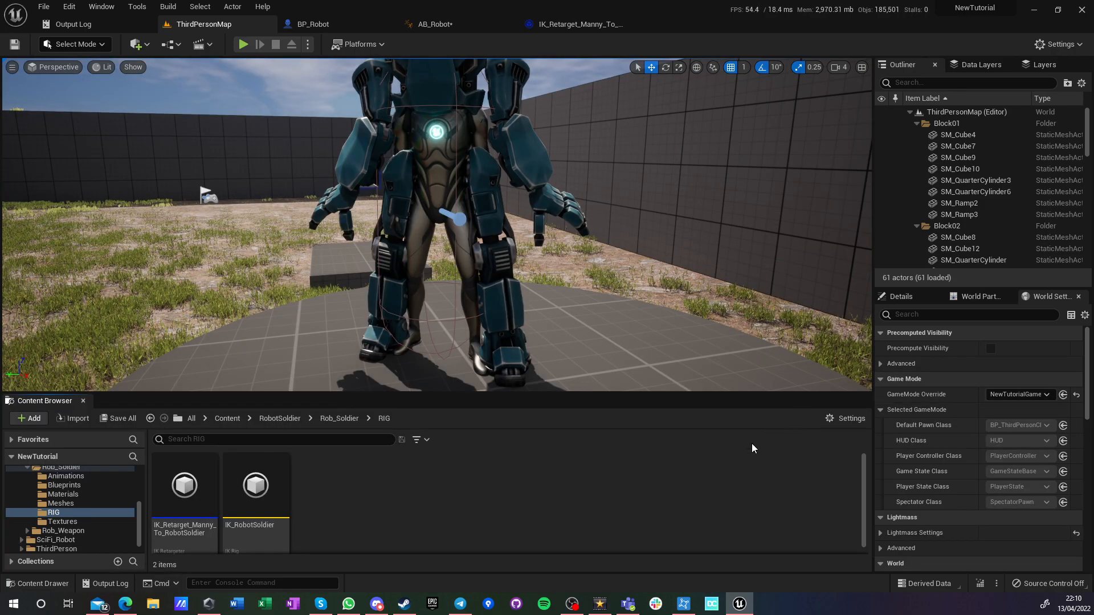
Open IK_RobotSoldier, select bone_Hand_L_Goal and lower the robot's arms in the viewport.
double_click(255, 485)
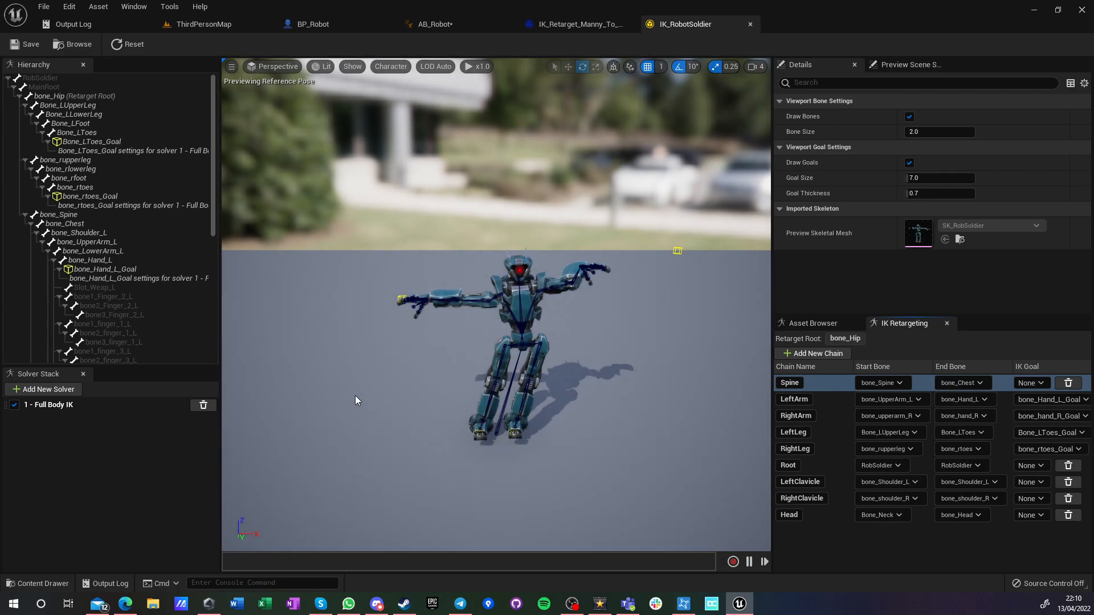
click(105, 270)
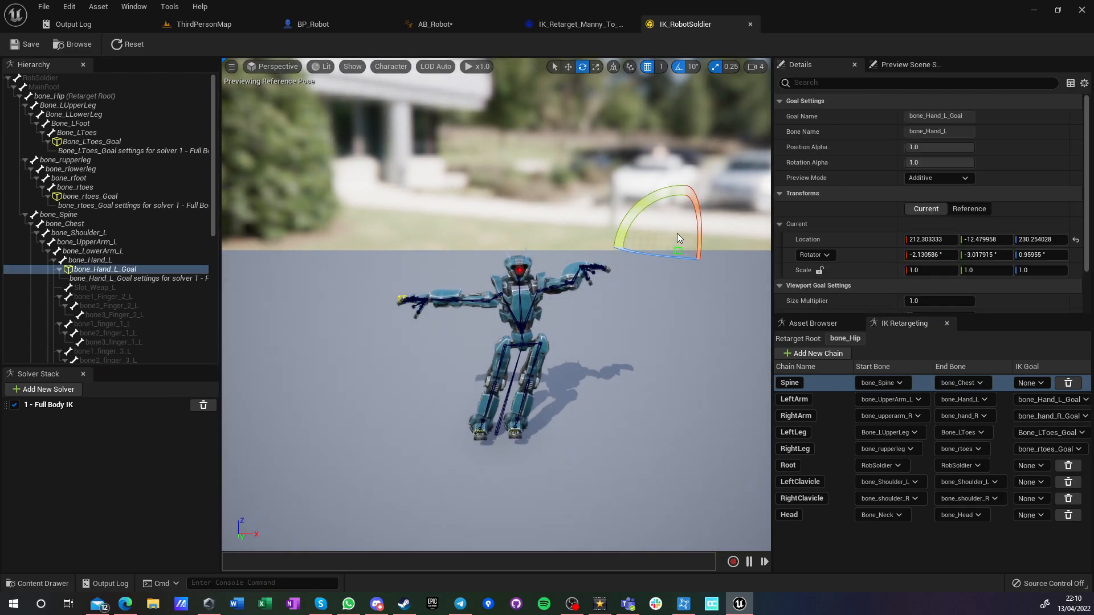
drag(676, 237, 576, 325)
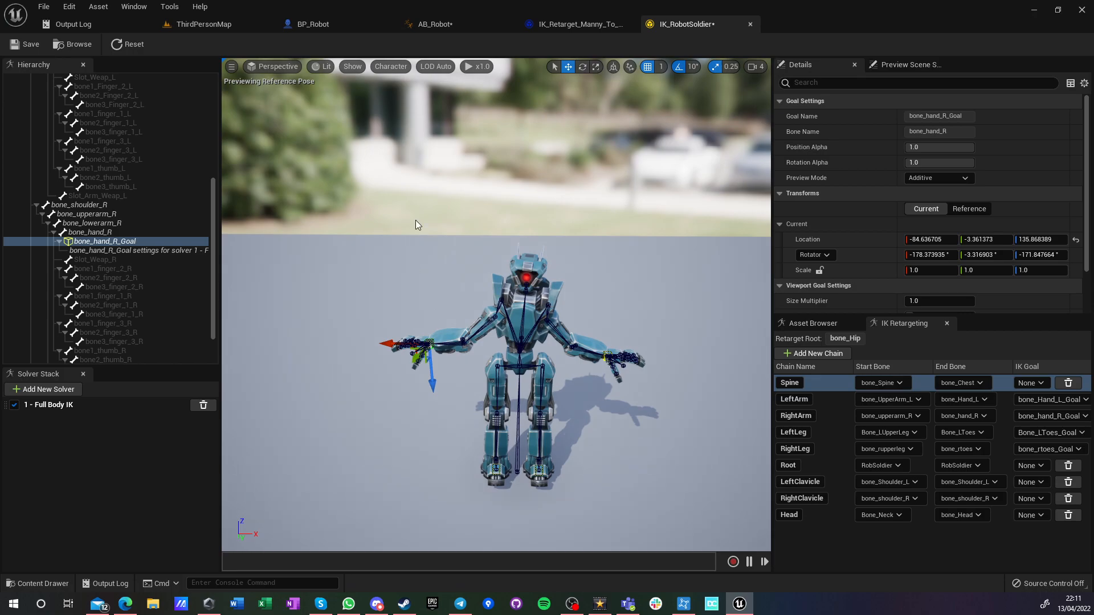
mouse_move(315, 24)
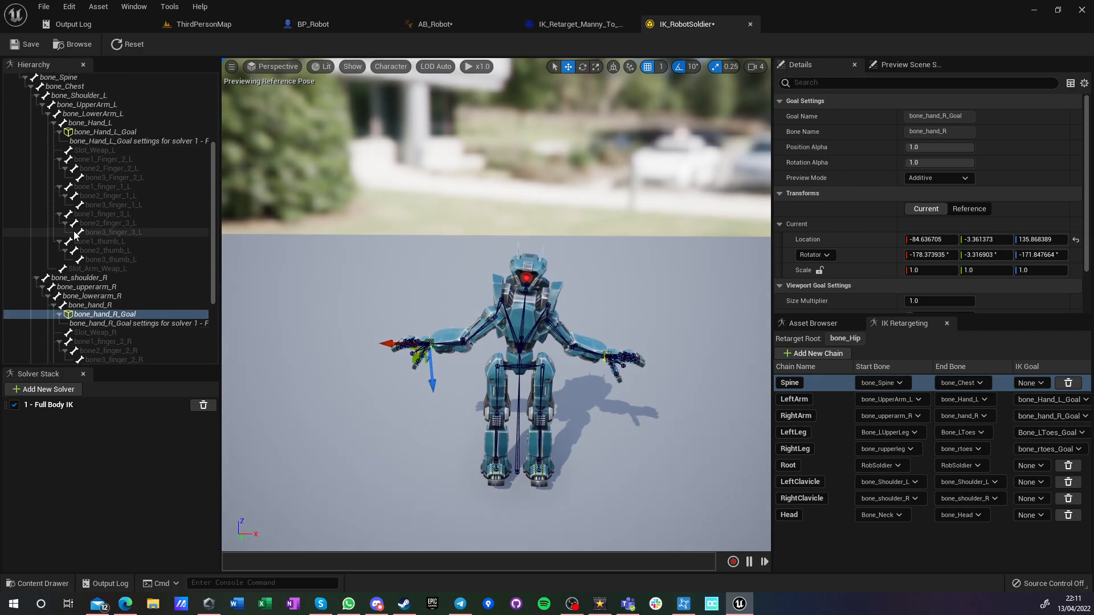
scroll(down, 3)
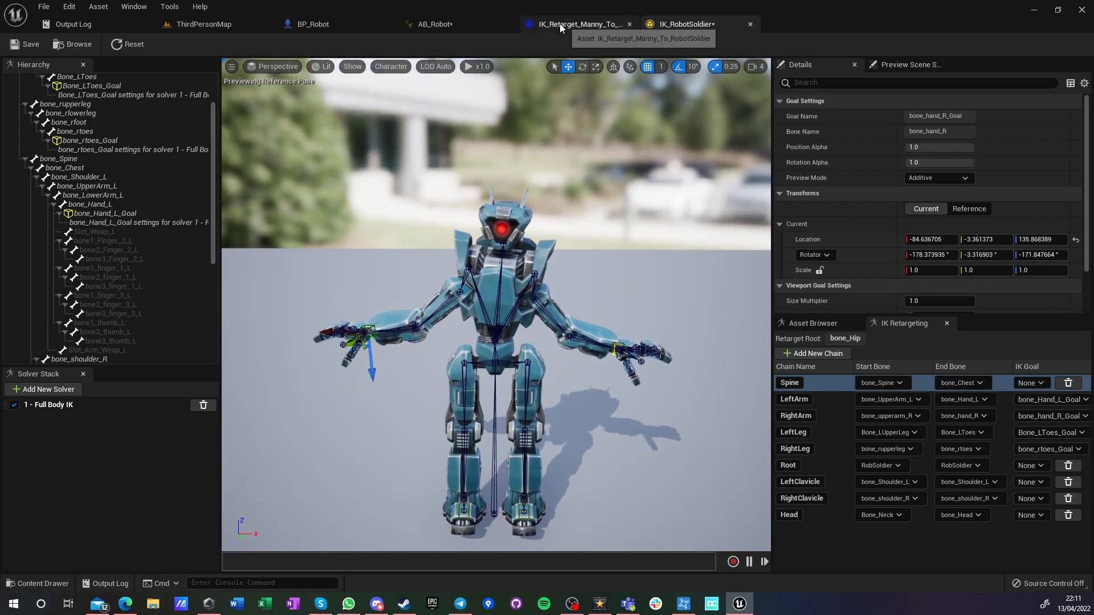
Review AB_Robot's source-mesh nodes and BP_Robot, then show AB_Robot's AnimGraph.
click(577, 24)
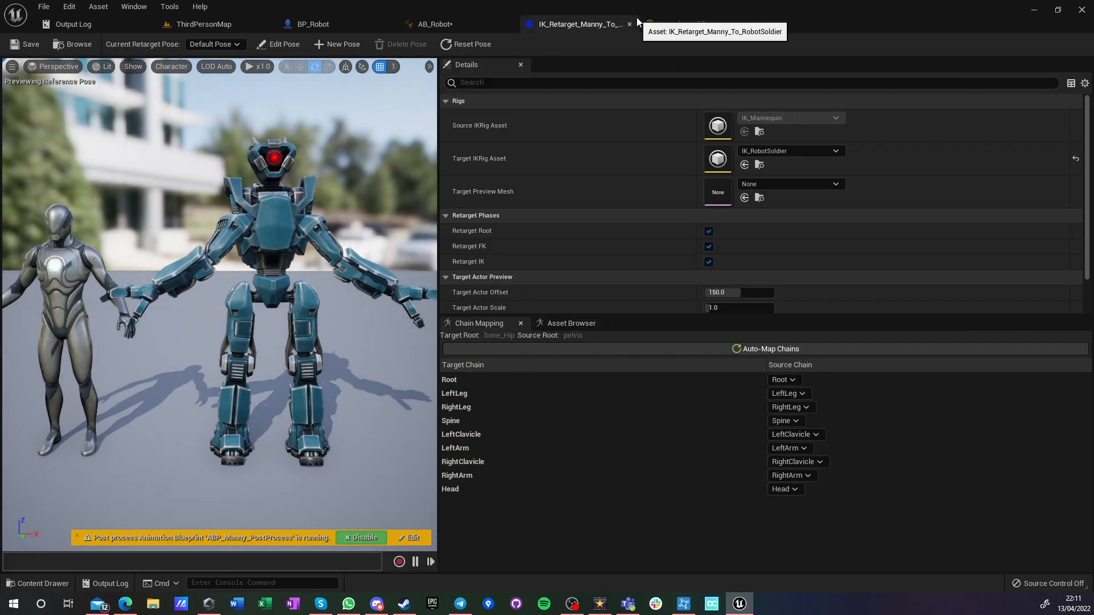
click(311, 24)
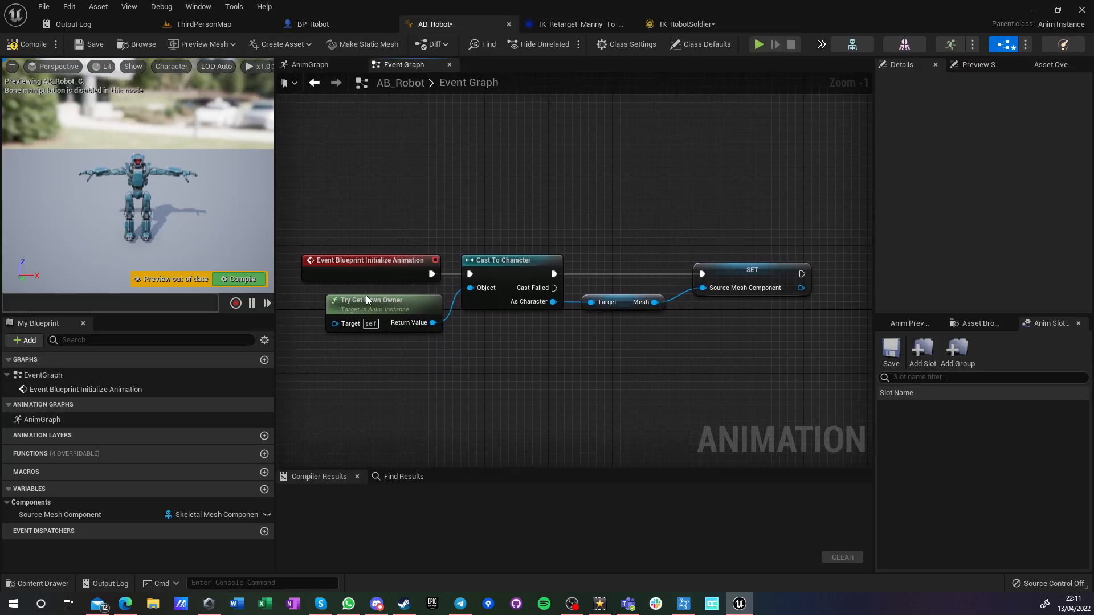
click(369, 260)
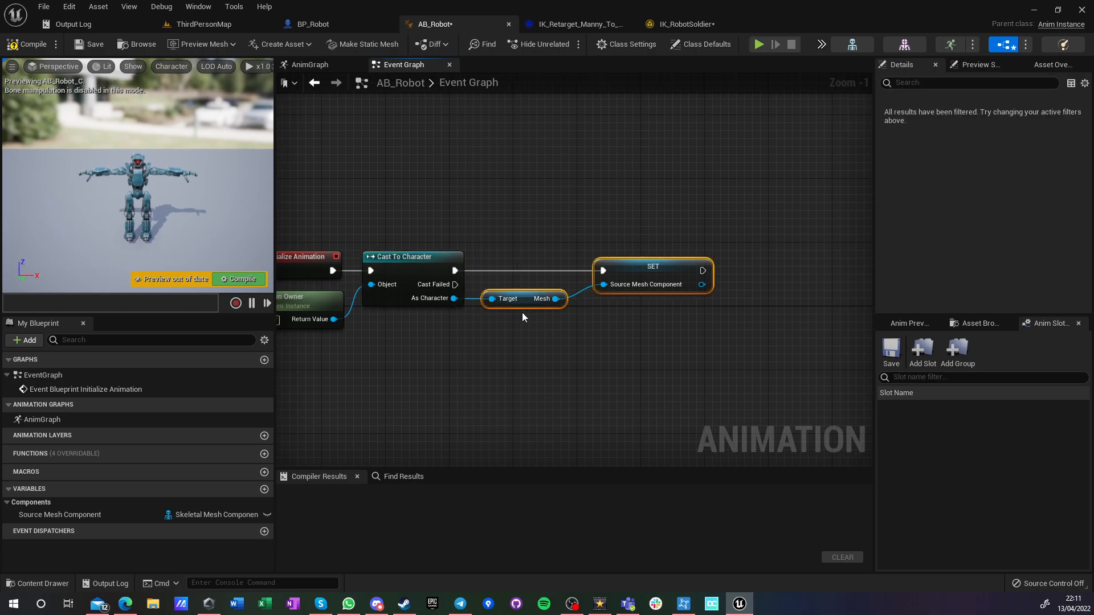
mouse_move(531, 314)
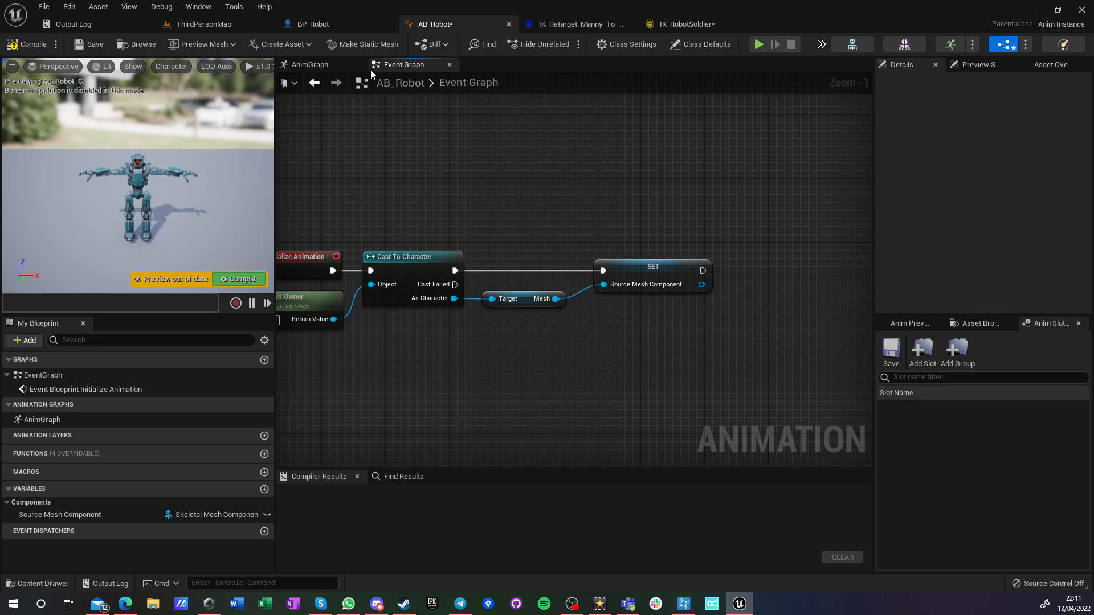
click(310, 24)
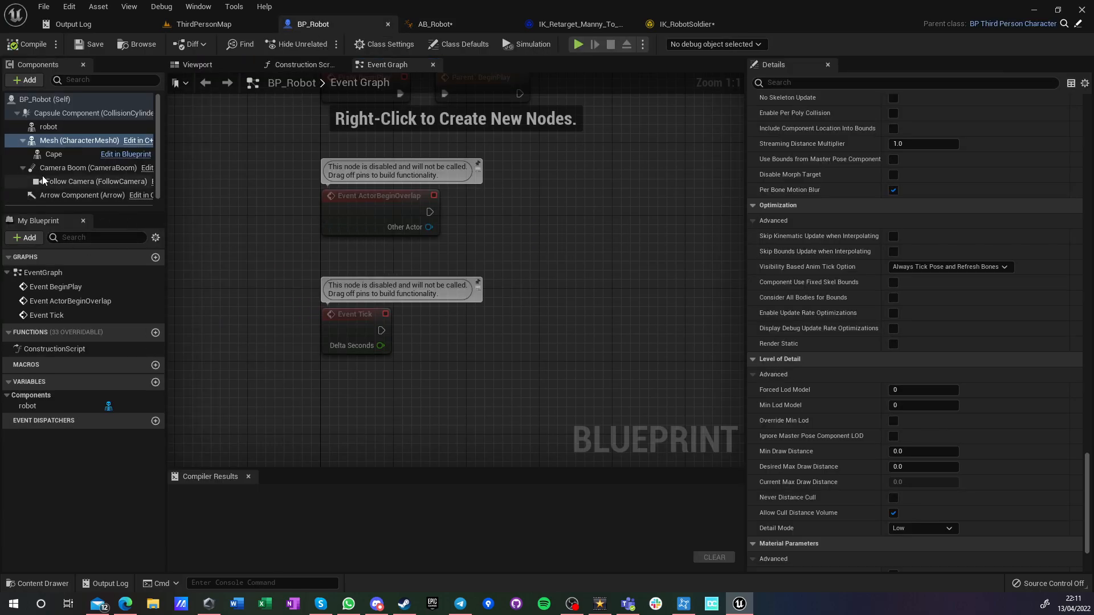
click(431, 24)
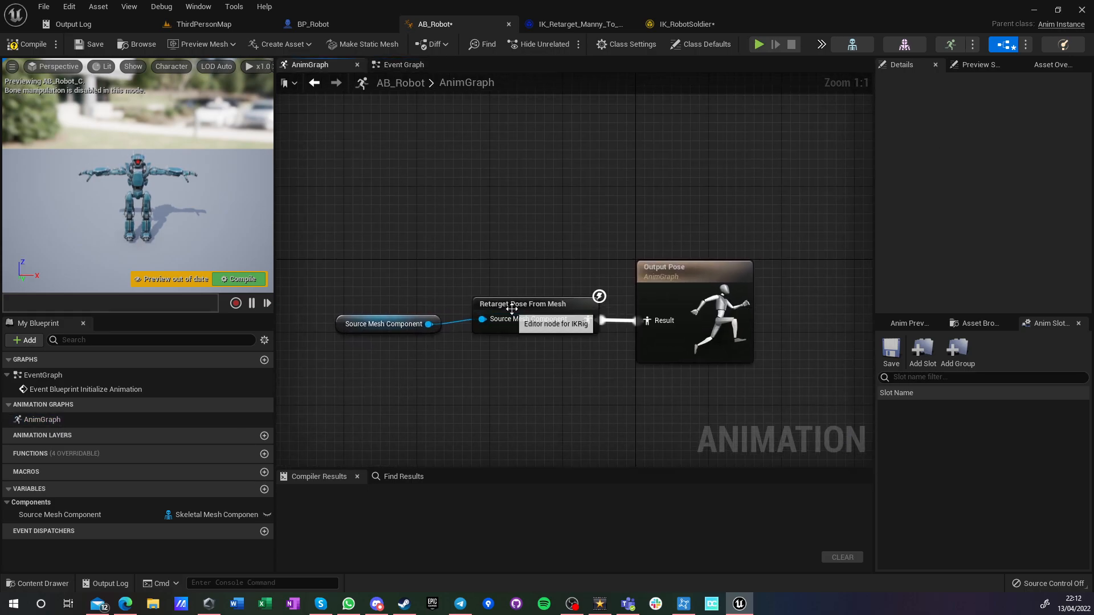
Confirm Retarget Pose From Mesh uses IK_Retarget_Manny_To_RobotSoldier as its IKRetargeter Asset.
click(522, 304)
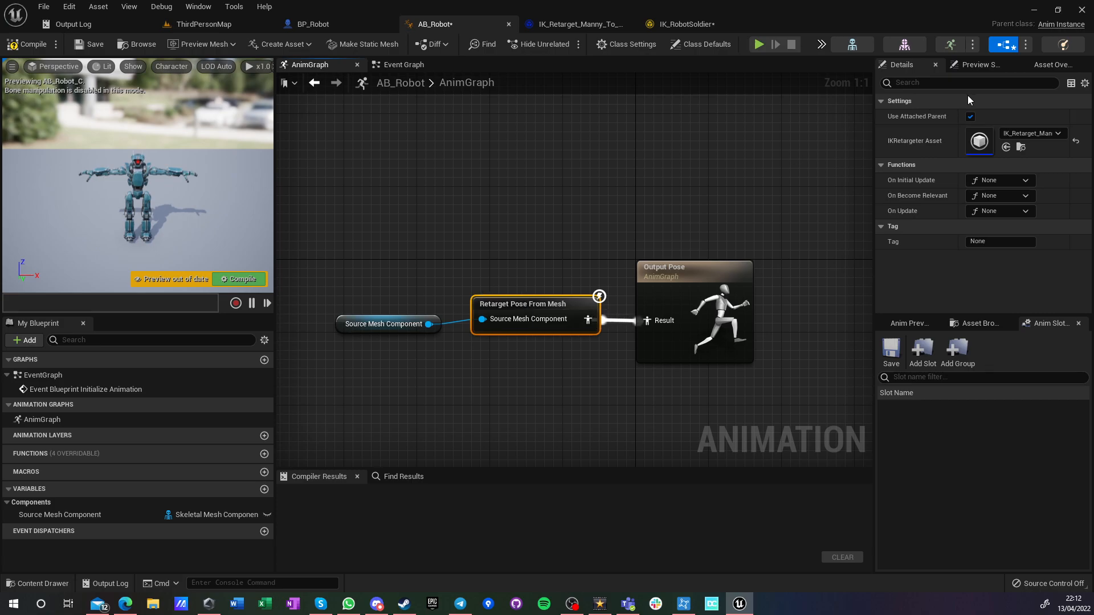
mouse_move(1020, 147)
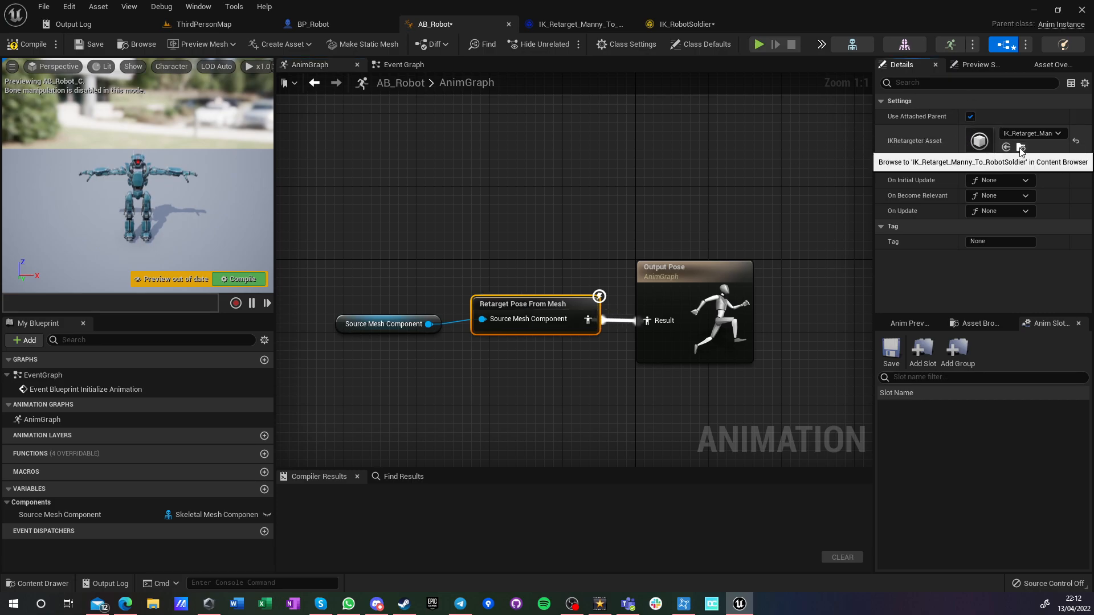
click(572, 24)
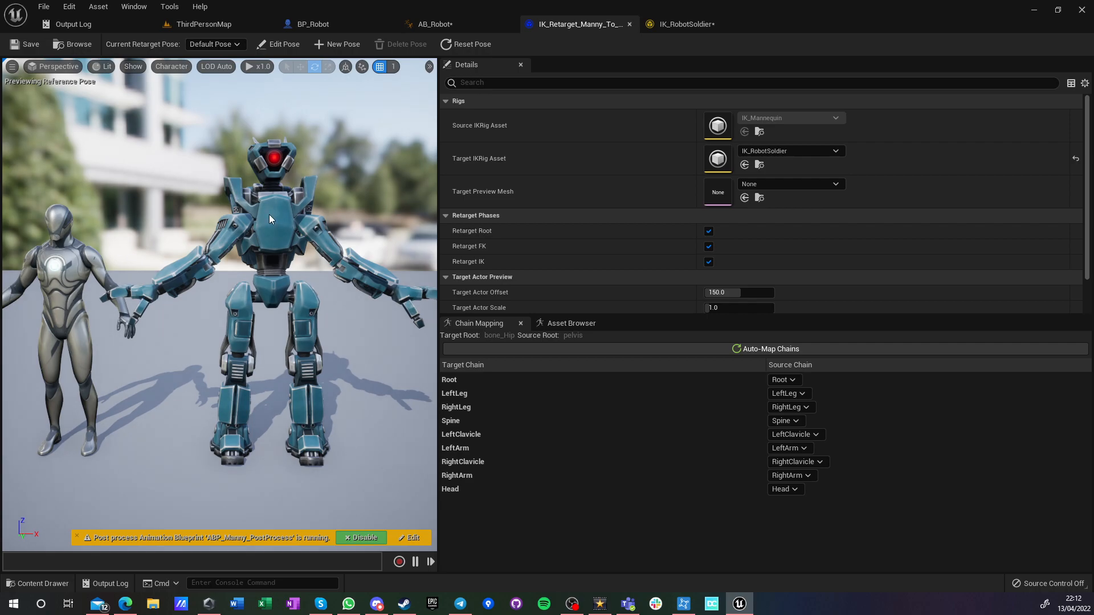
click(311, 23)
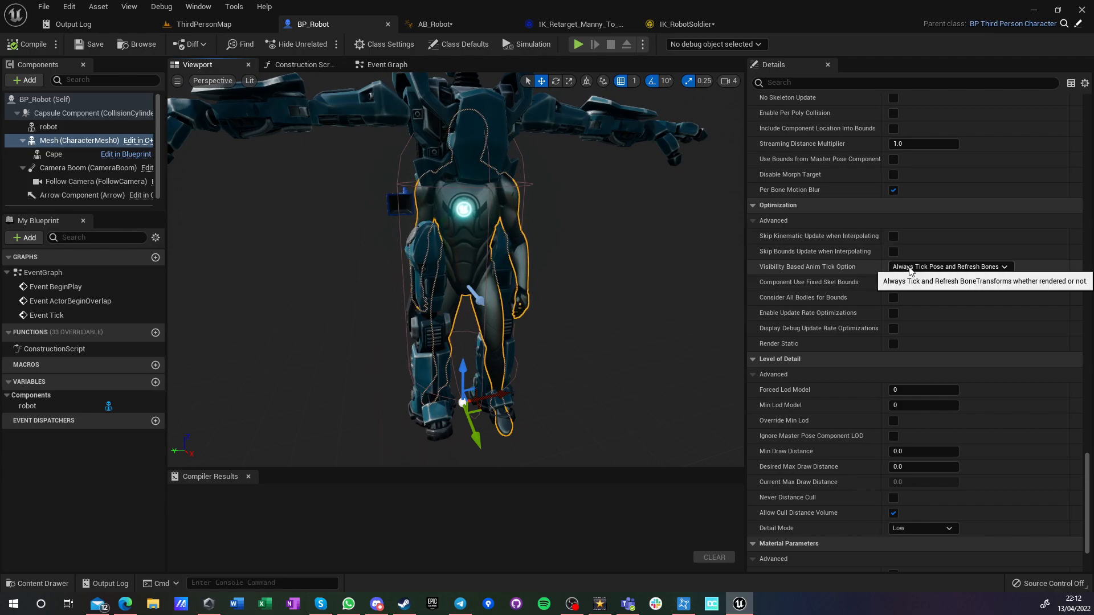
mouse_move(335, 196)
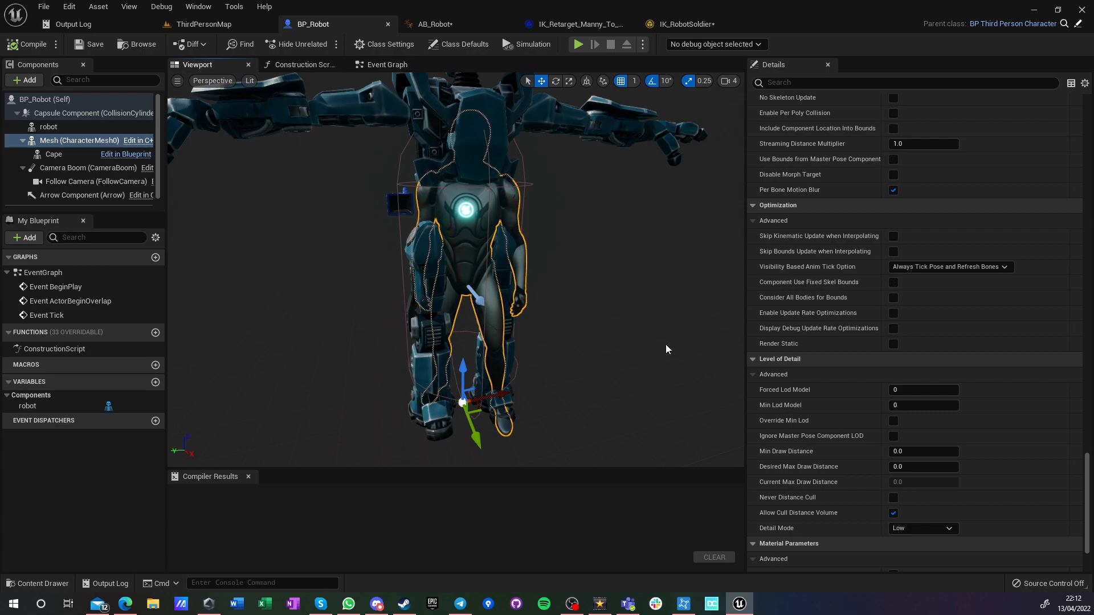
click(948, 267)
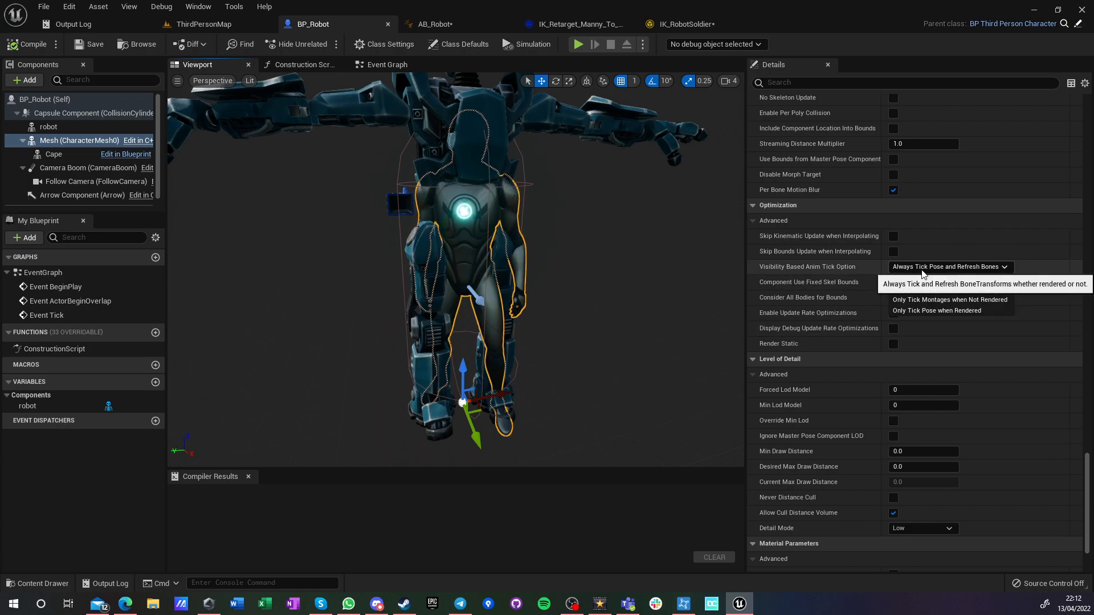
mouse_move(949, 299)
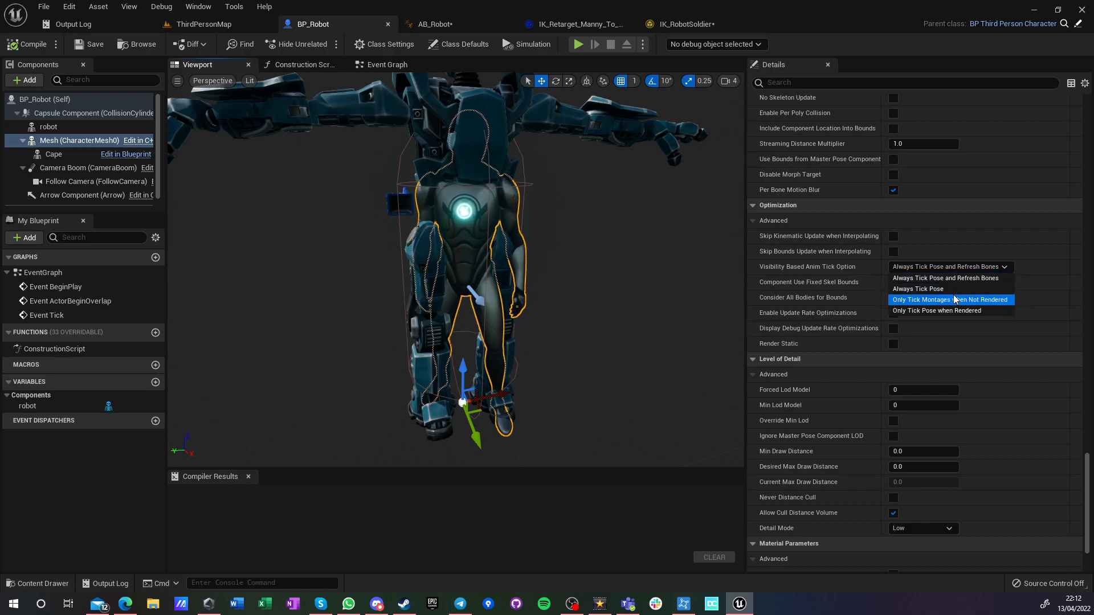
mouse_move(948, 299)
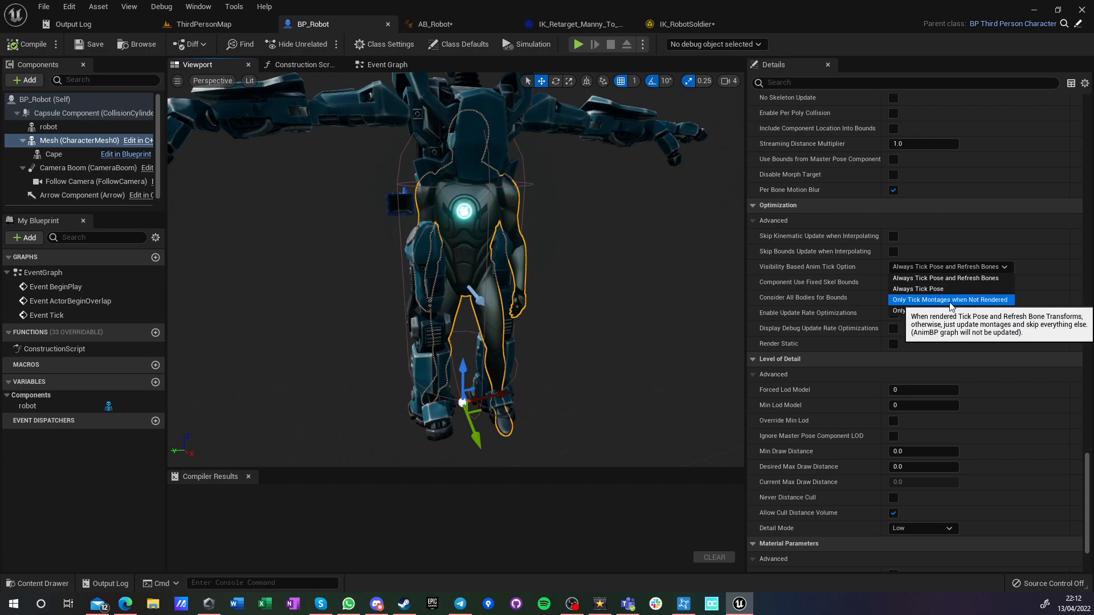
mouse_move(948, 311)
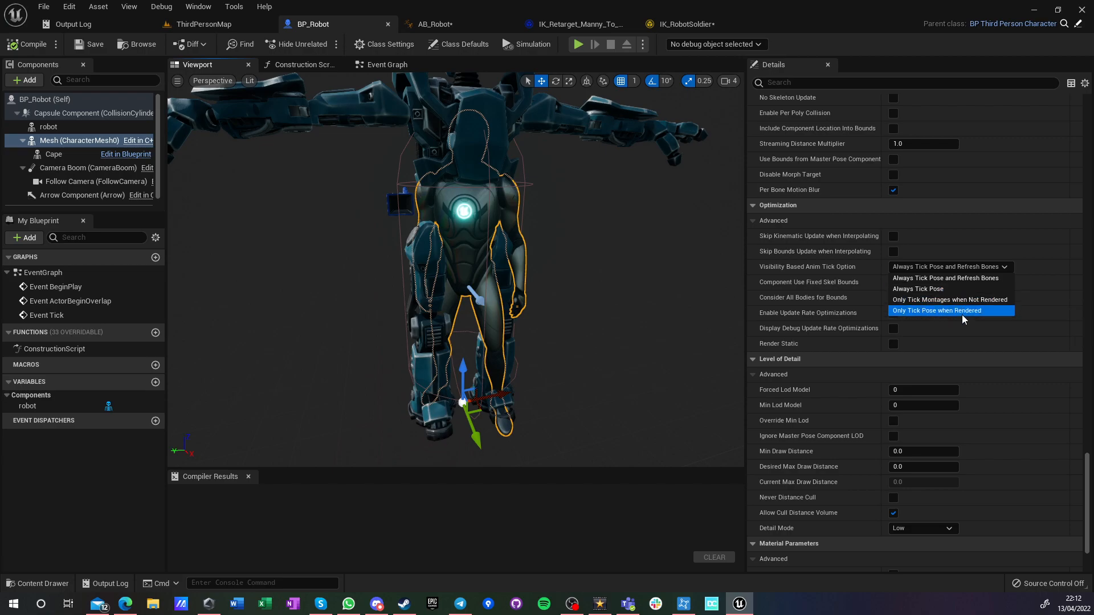
mouse_move(938, 311)
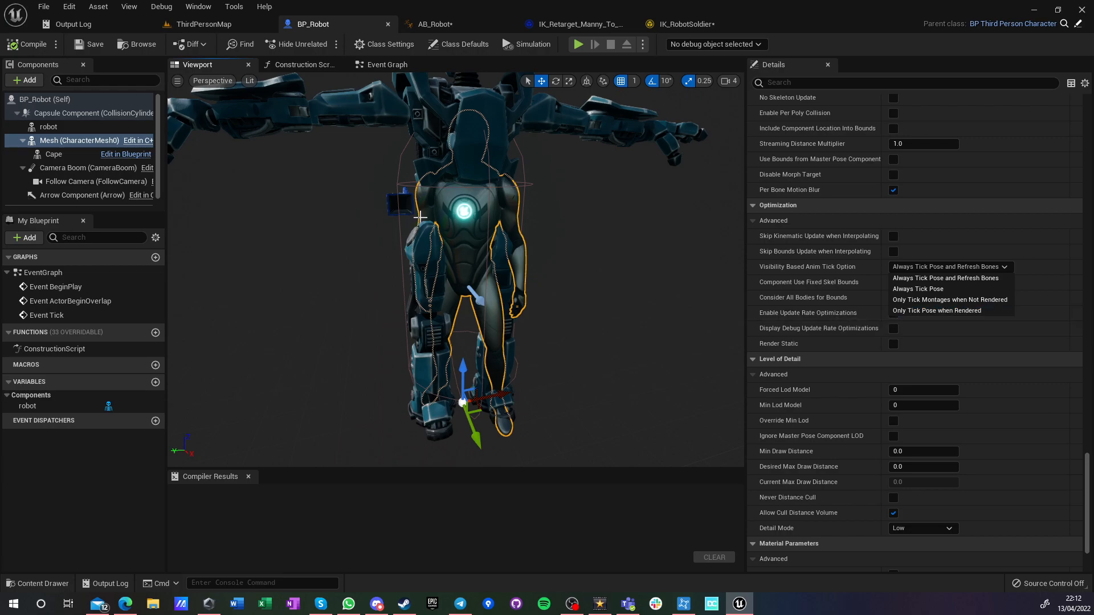
mouse_move(454, 322)
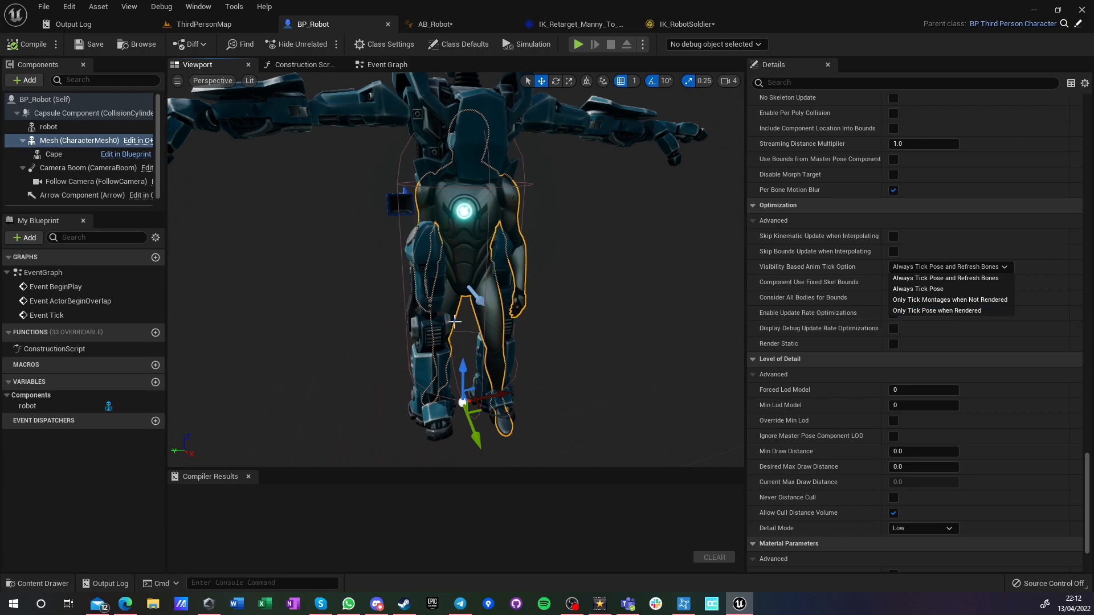
mouse_move(459, 225)
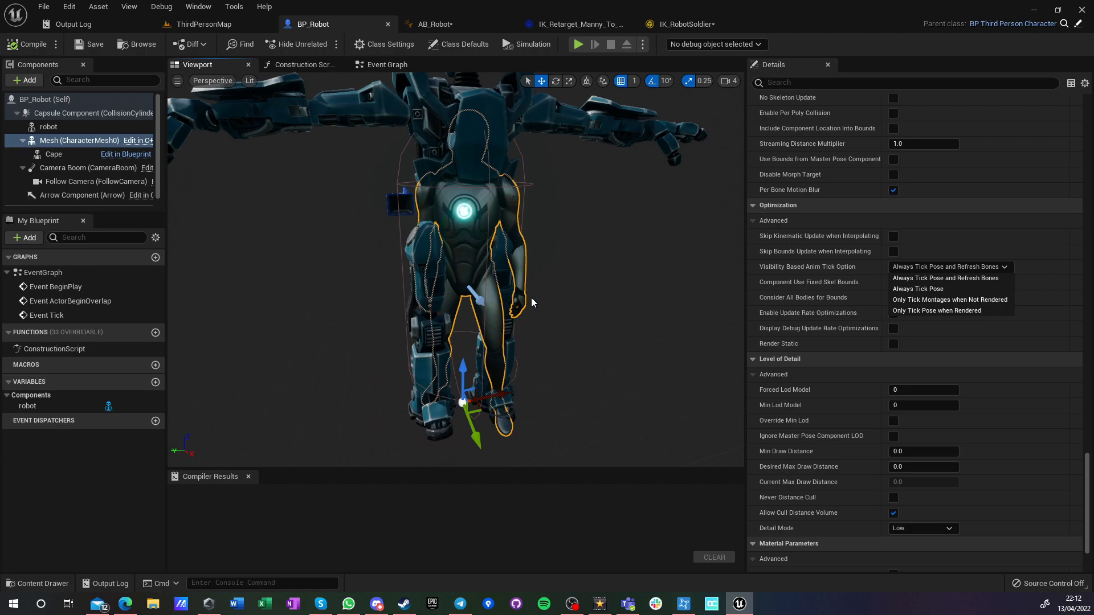
mouse_move(476, 206)
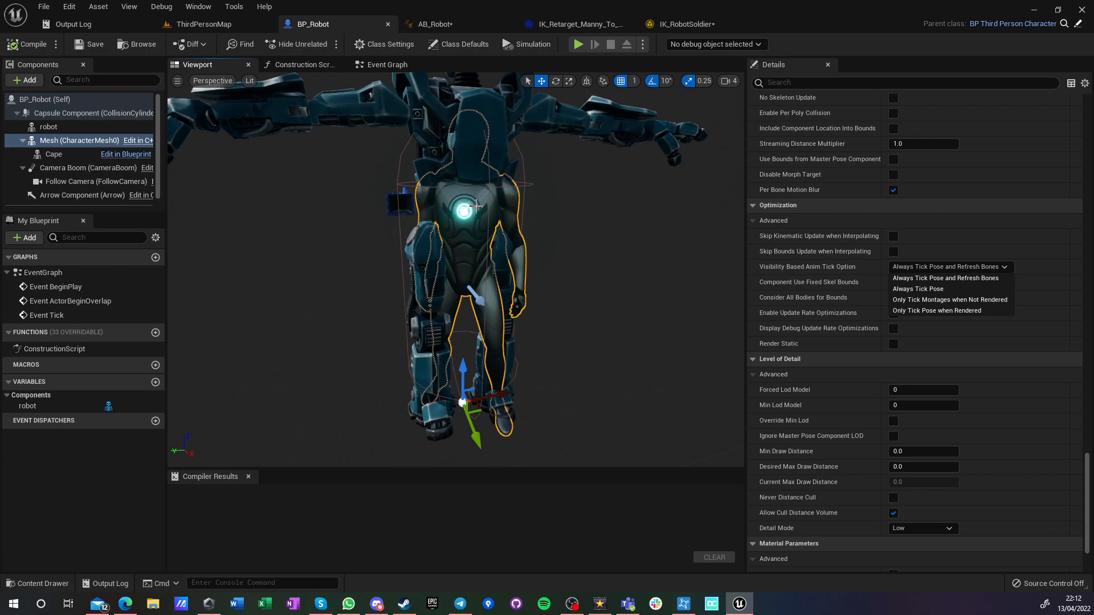
mouse_move(465, 242)
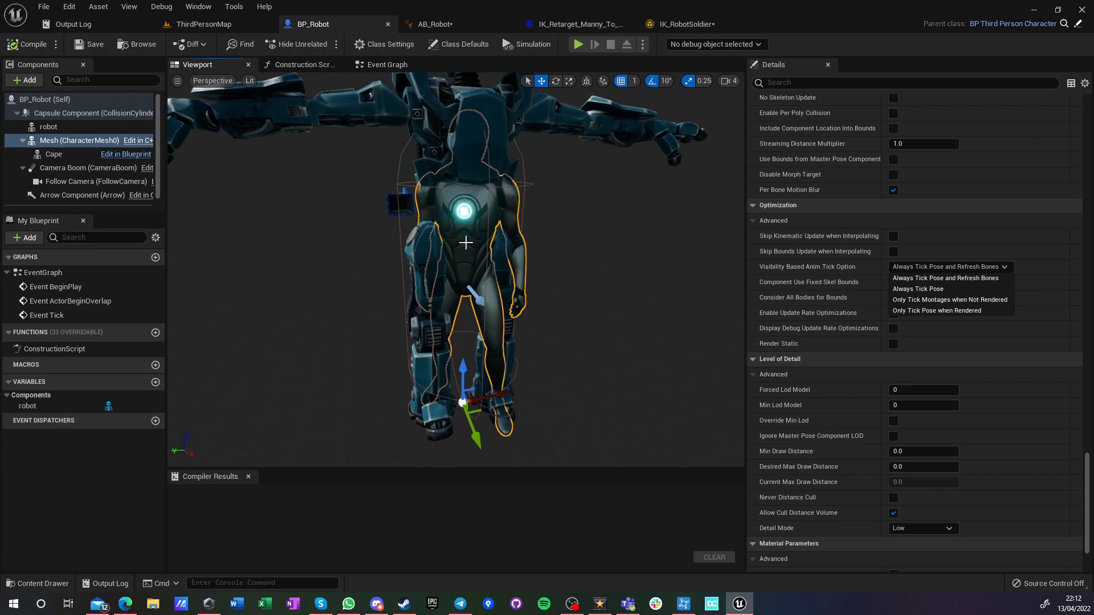
mouse_move(555, 308)
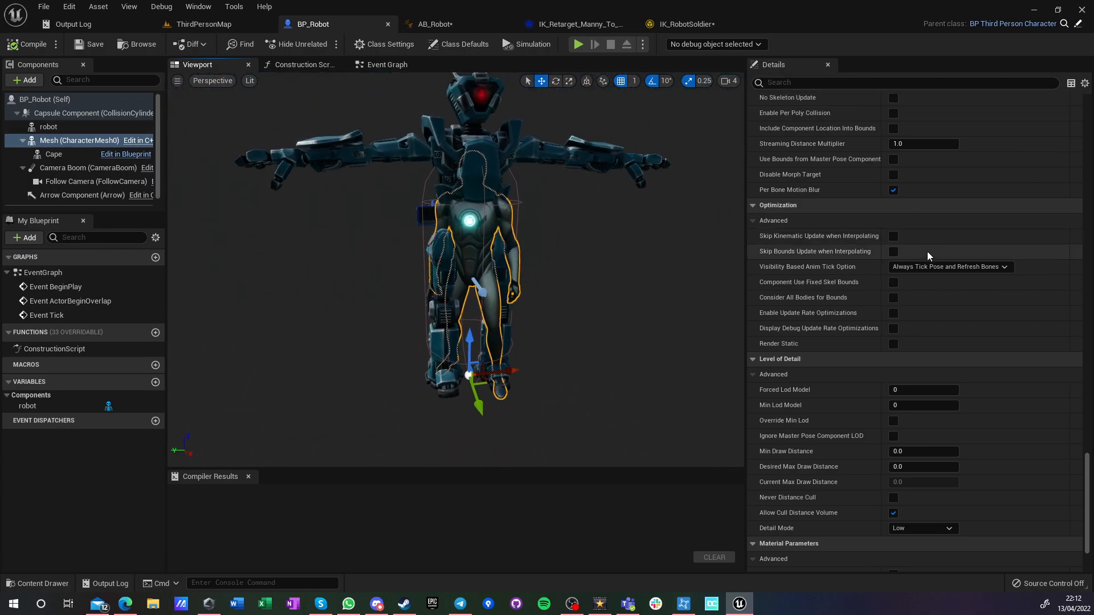
mouse_move(948, 267)
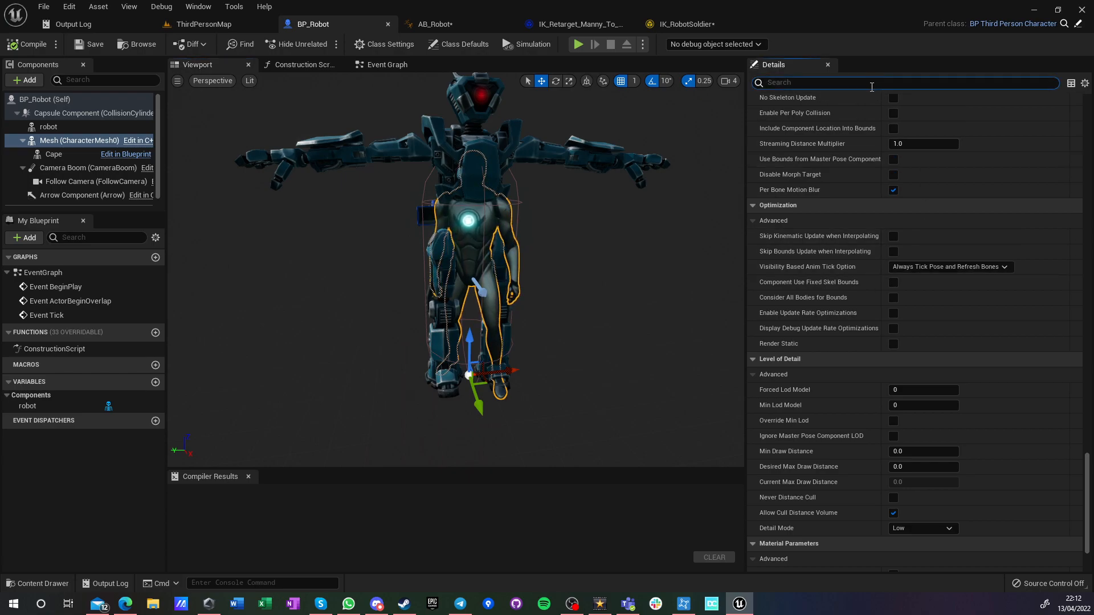
Check the robot component's Visibility Based Anim Tick Option is Always Tick Pose and Refresh Bones.
text(hidden)
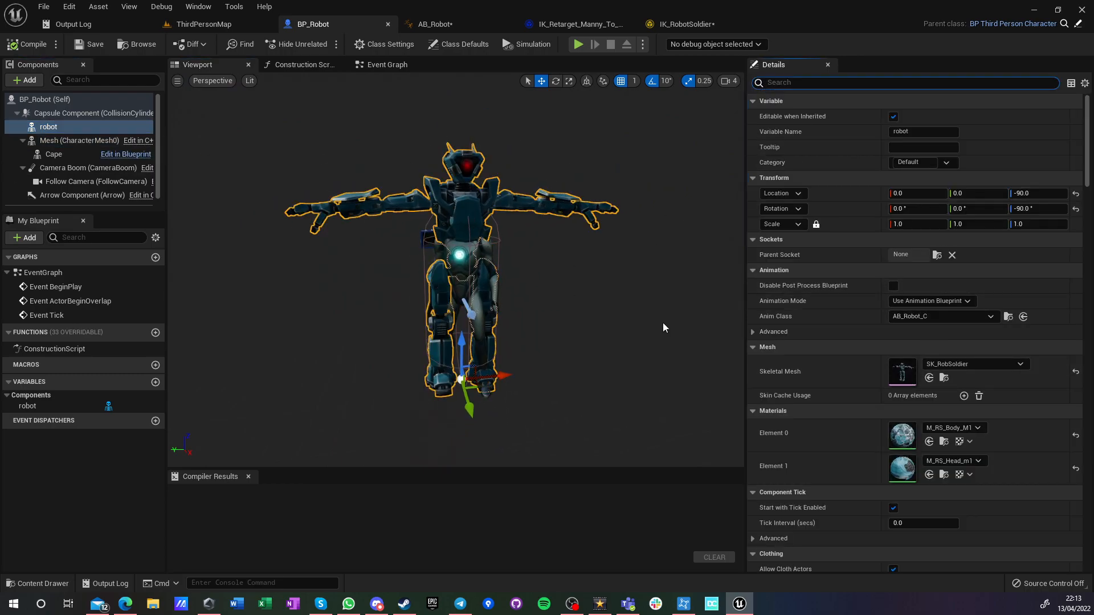
scroll(down, 3)
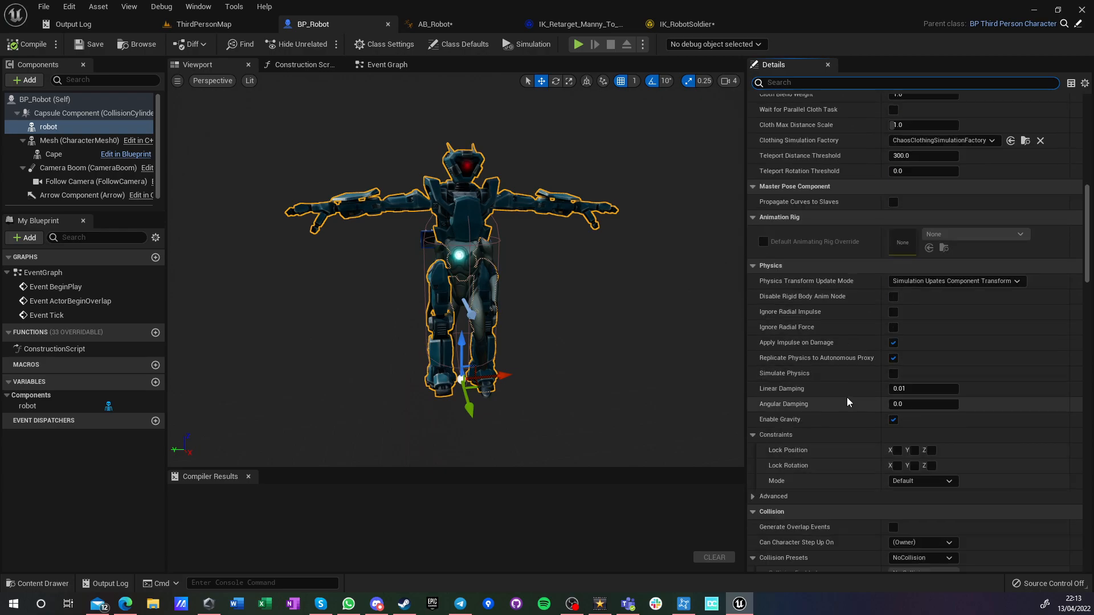
scroll(down, 3)
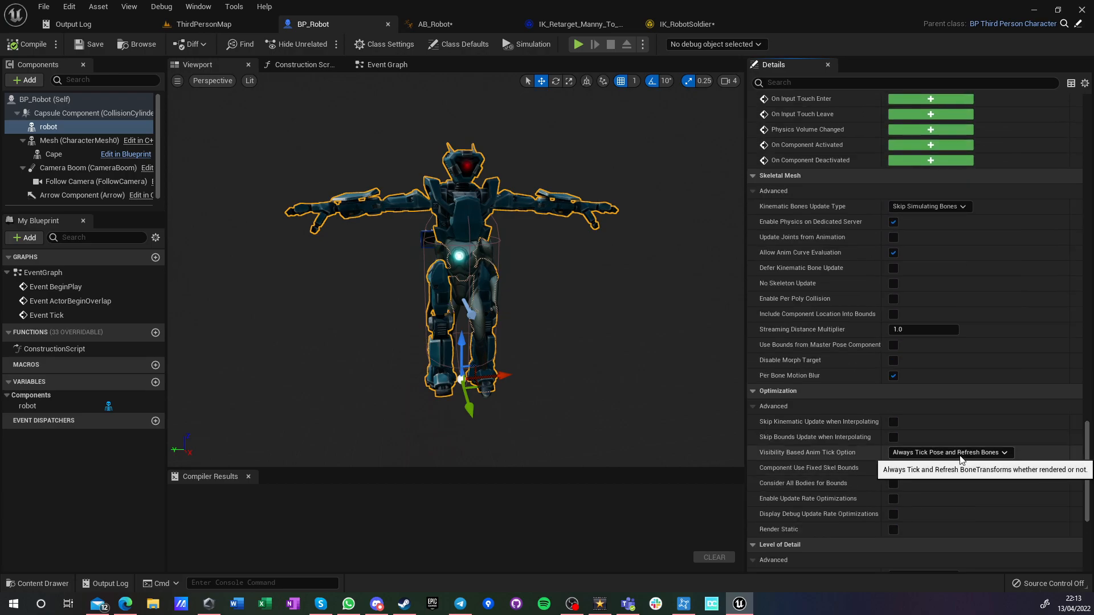
click(949, 451)
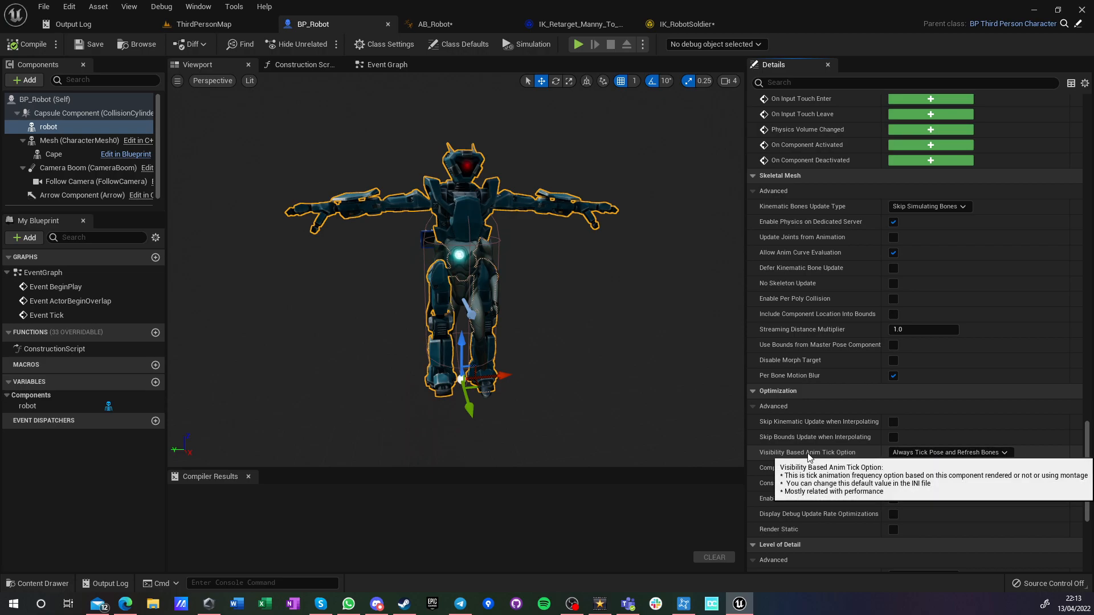
mouse_move(820, 546)
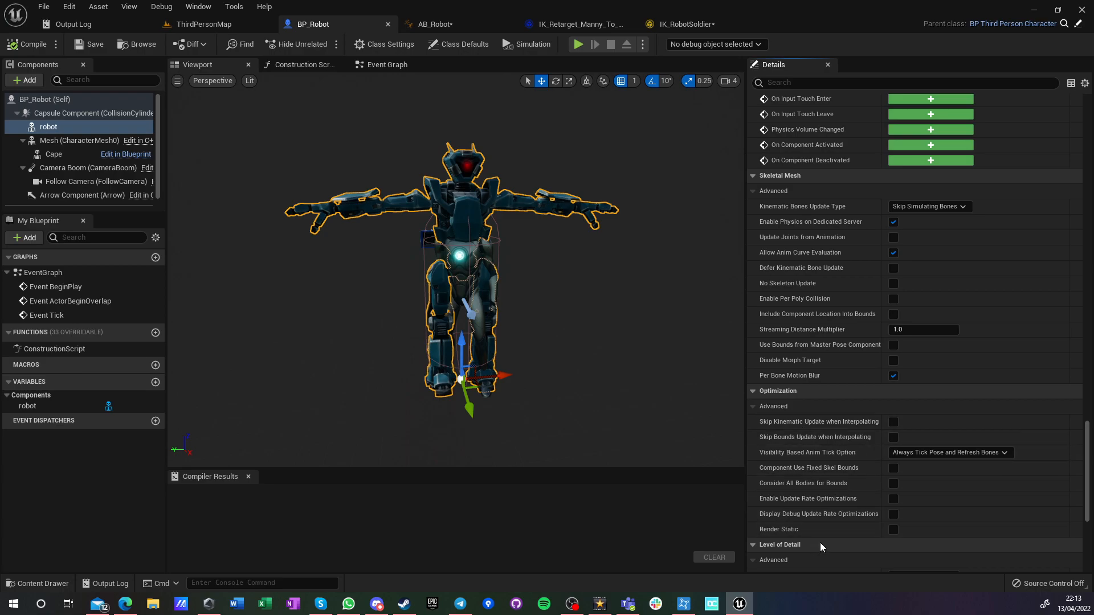
mouse_move(312, 112)
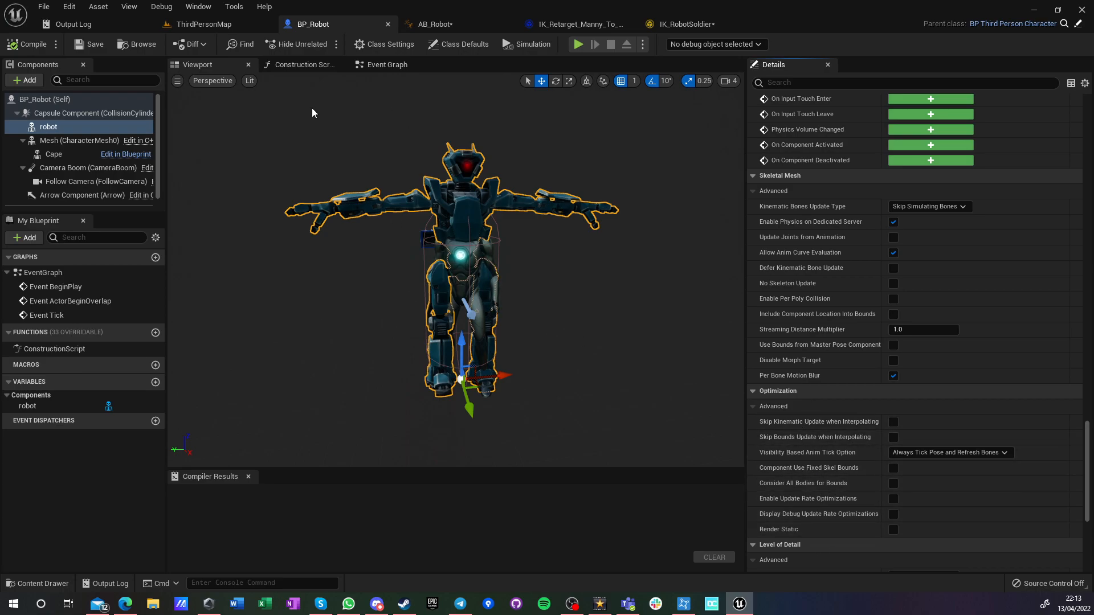
mouse_move(204, 24)
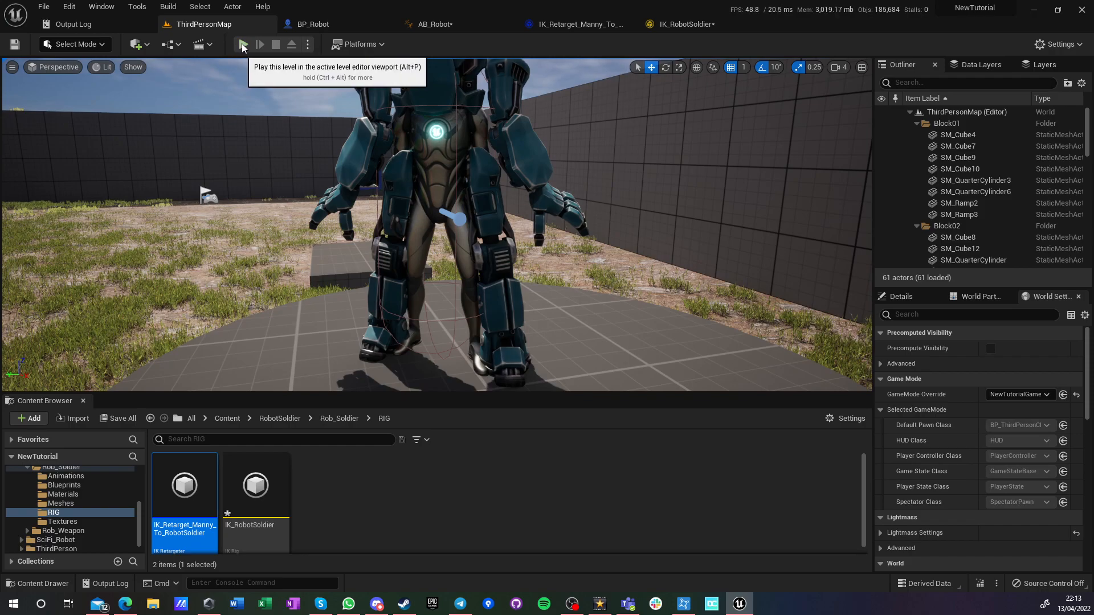
Play-test ThirdPersonMap with the current character.
click(242, 44)
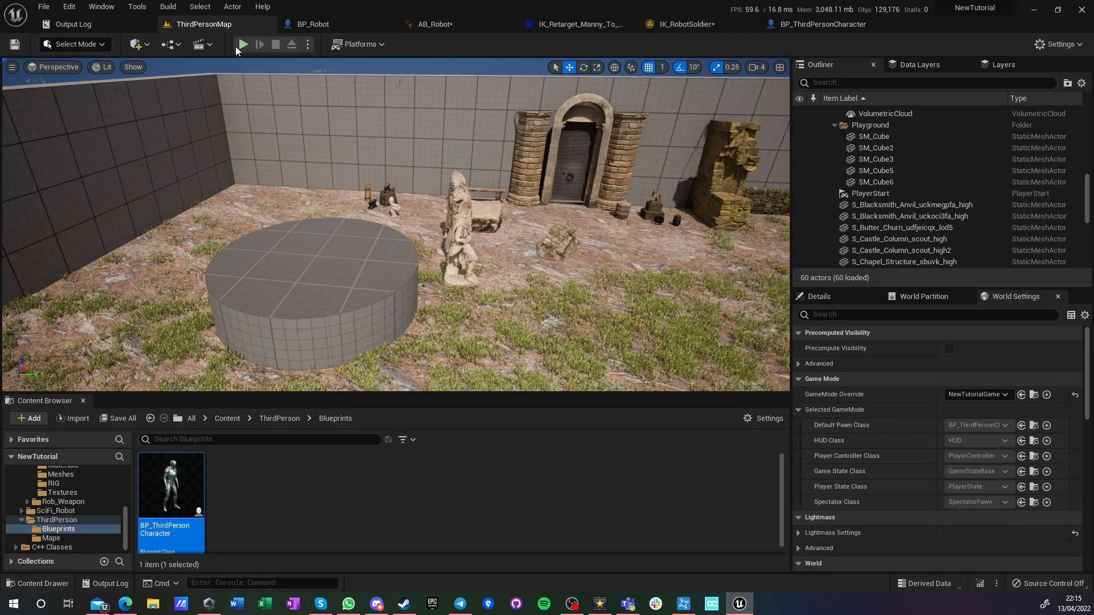
Start a play session and focus the game viewport to walk the grey mannequin.
click(243, 43)
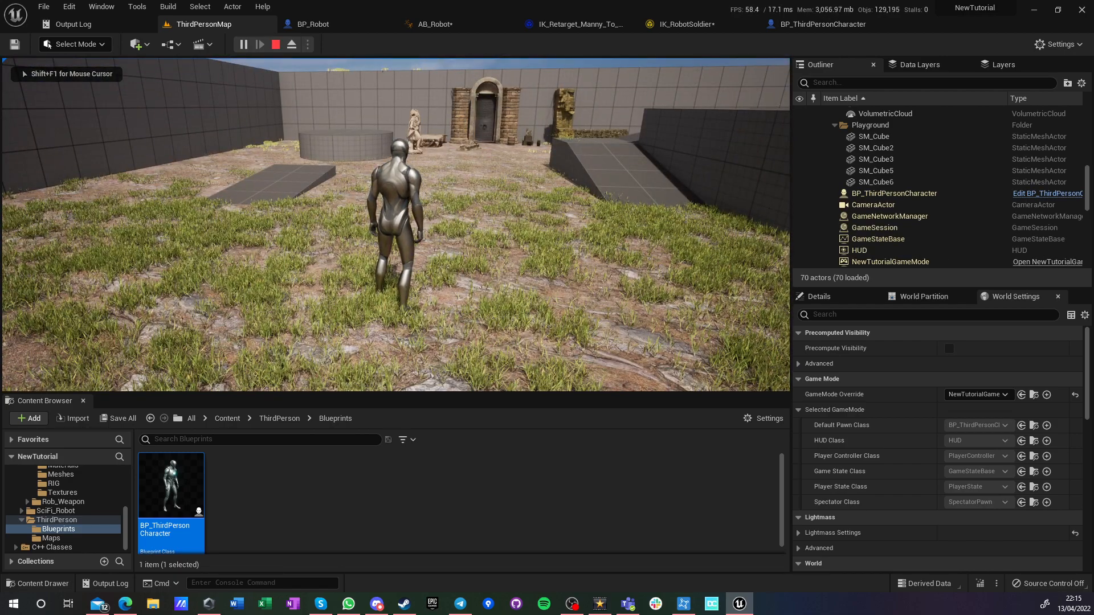
click(259, 44)
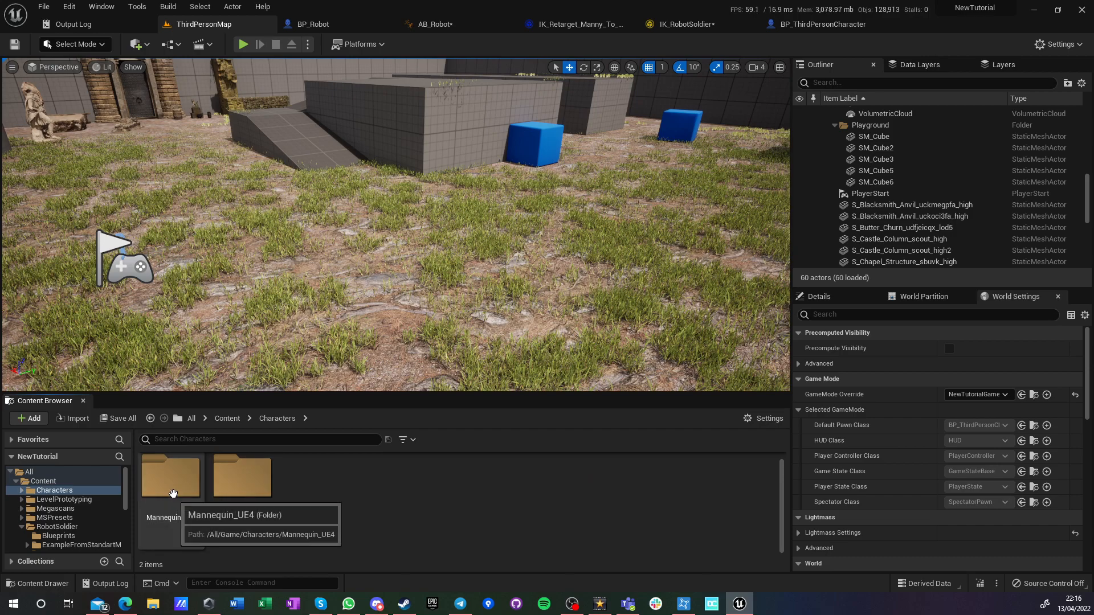
Open SK_Mannequin from the Mannequin_UE4 Meshes folder.
double_click(171, 476)
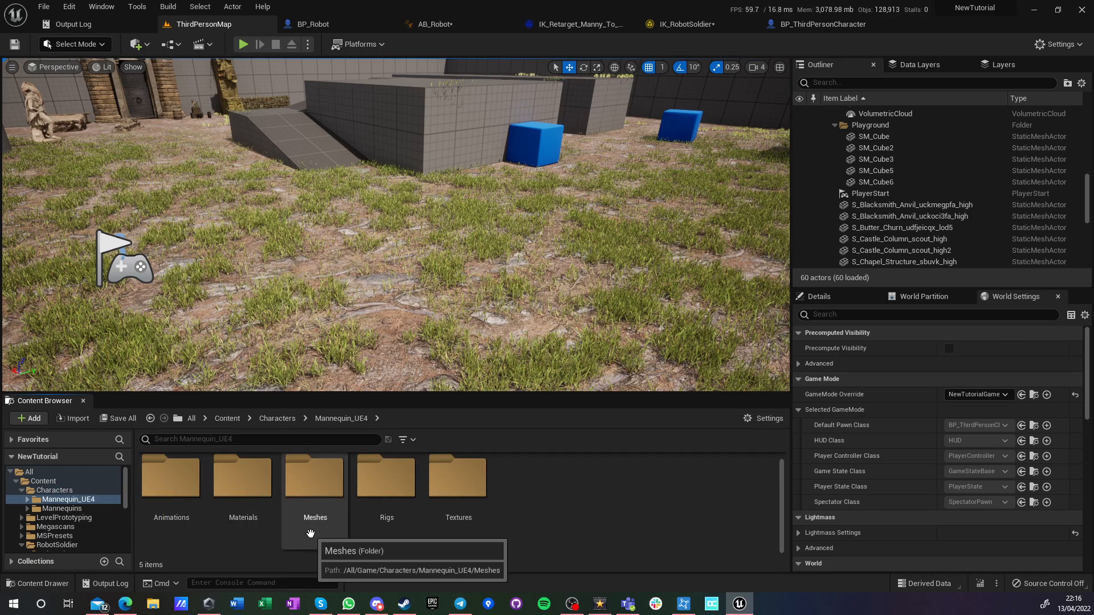
mouse_move(378, 562)
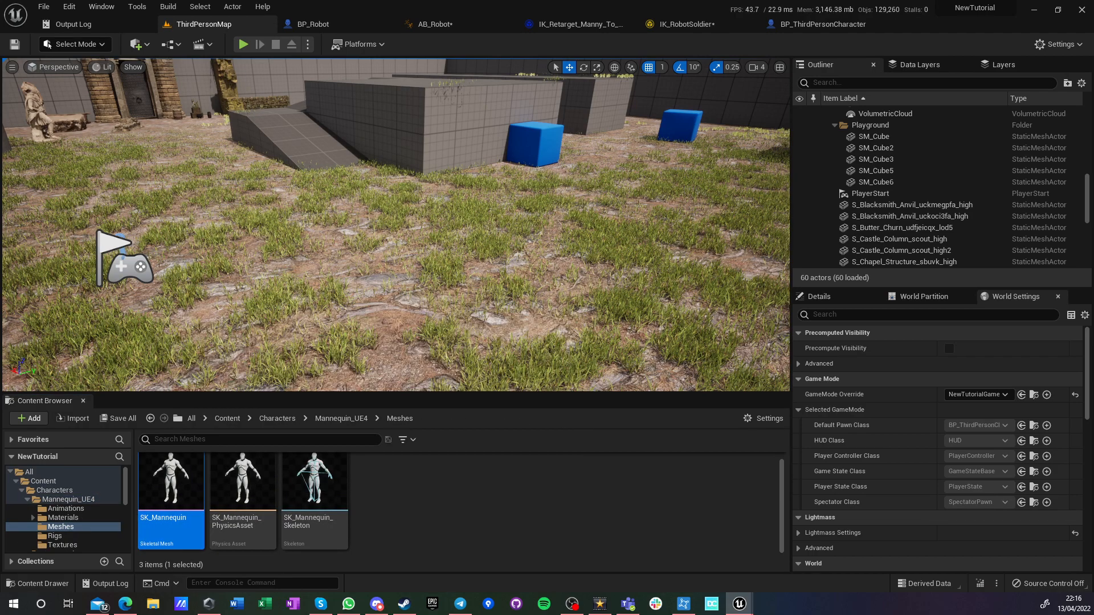
click(819, 23)
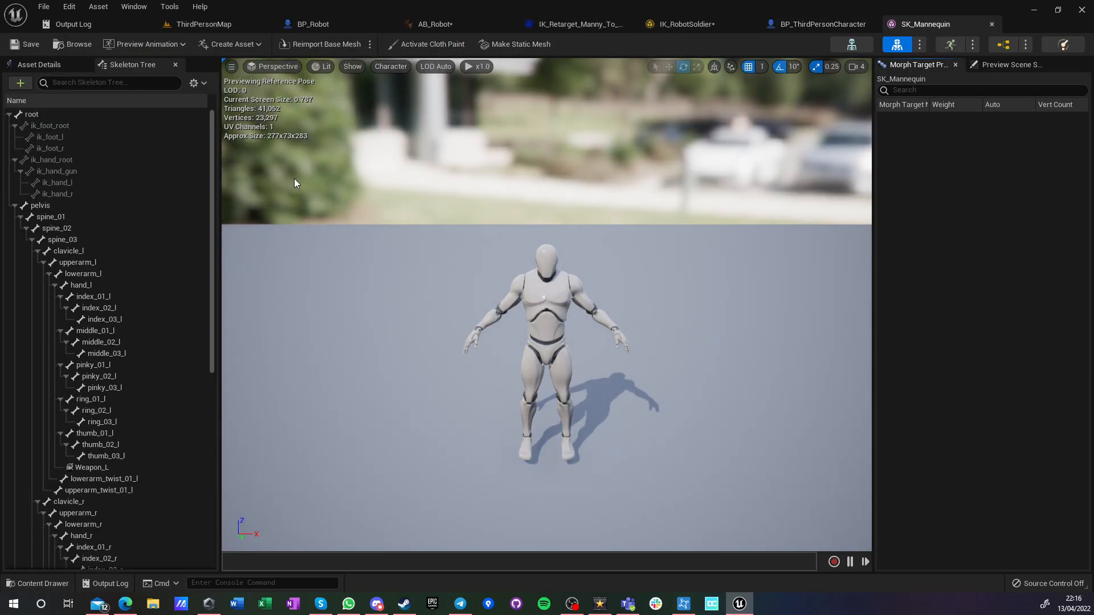
Open SK_Mannequin_Skeleton, show retargeting options and Retarget Sources, then return to ThirdPersonMap.
click(40, 64)
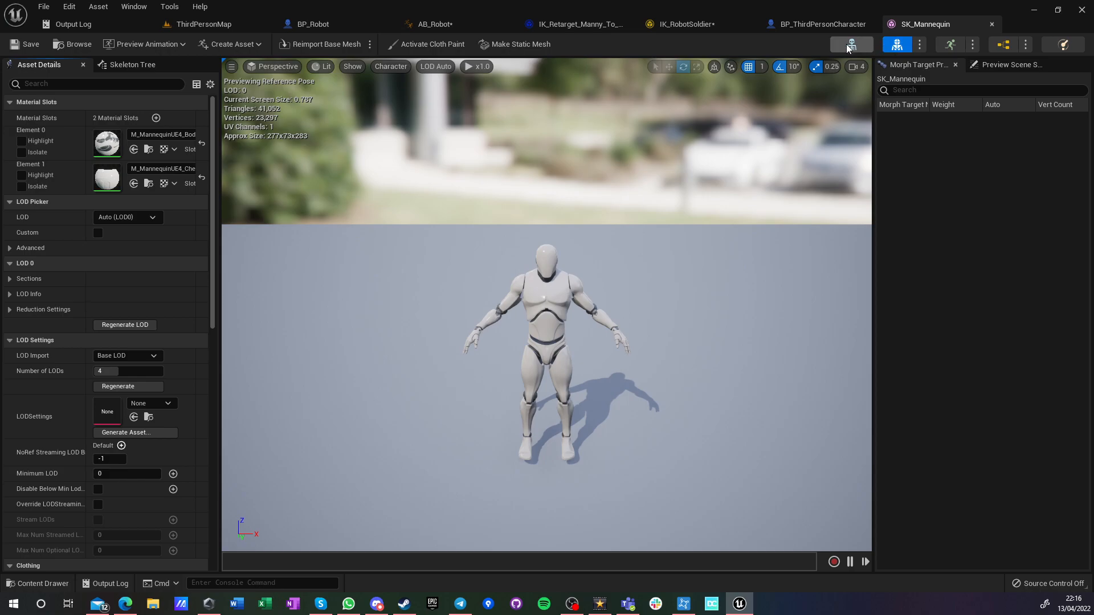
click(851, 44)
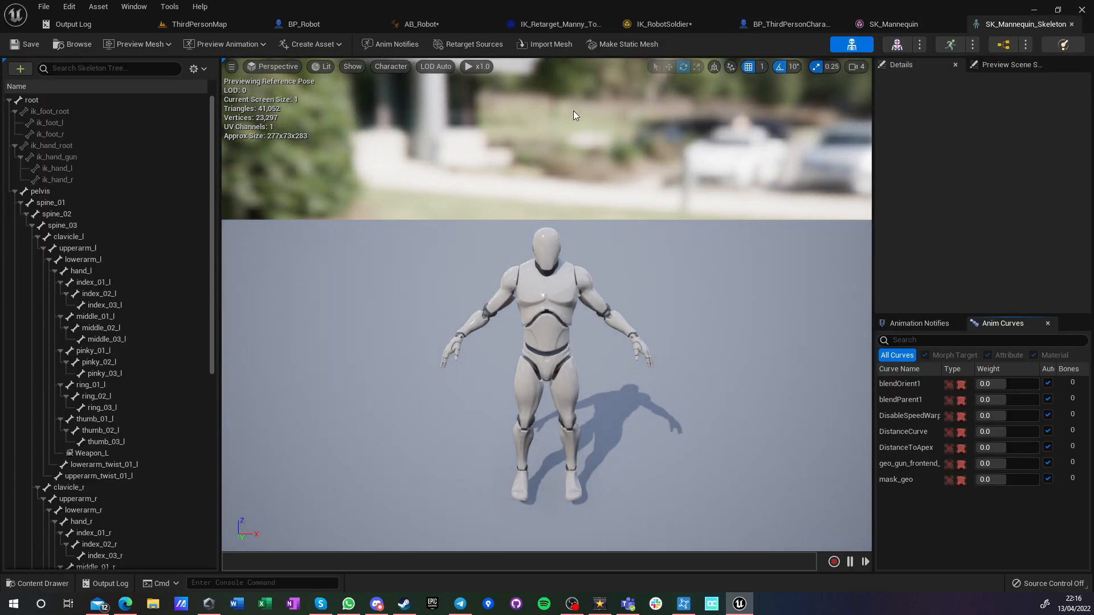
mouse_move(194, 69)
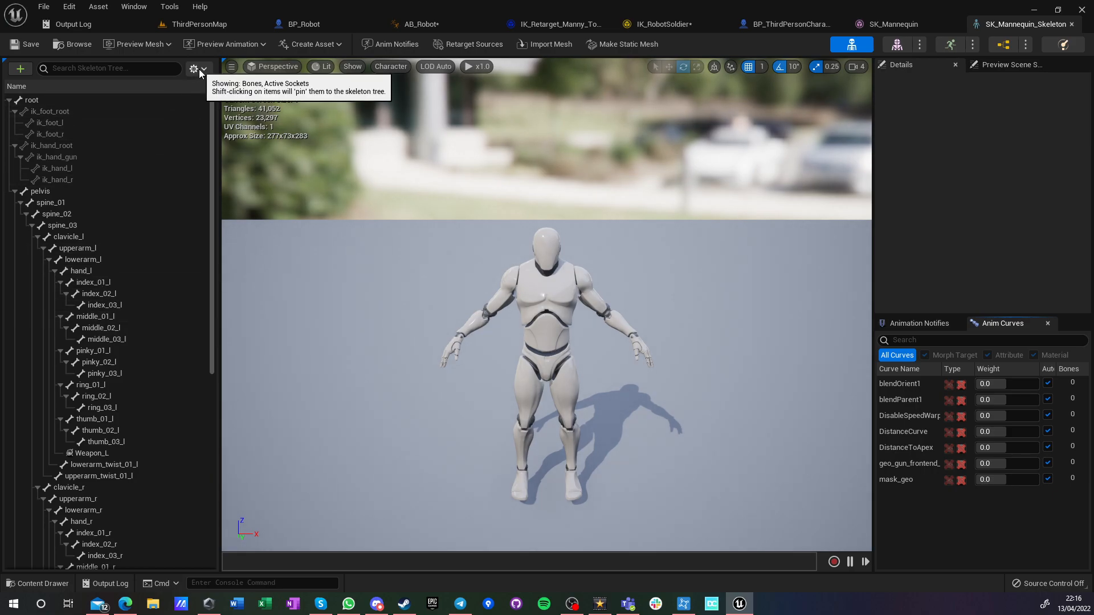
click(194, 68)
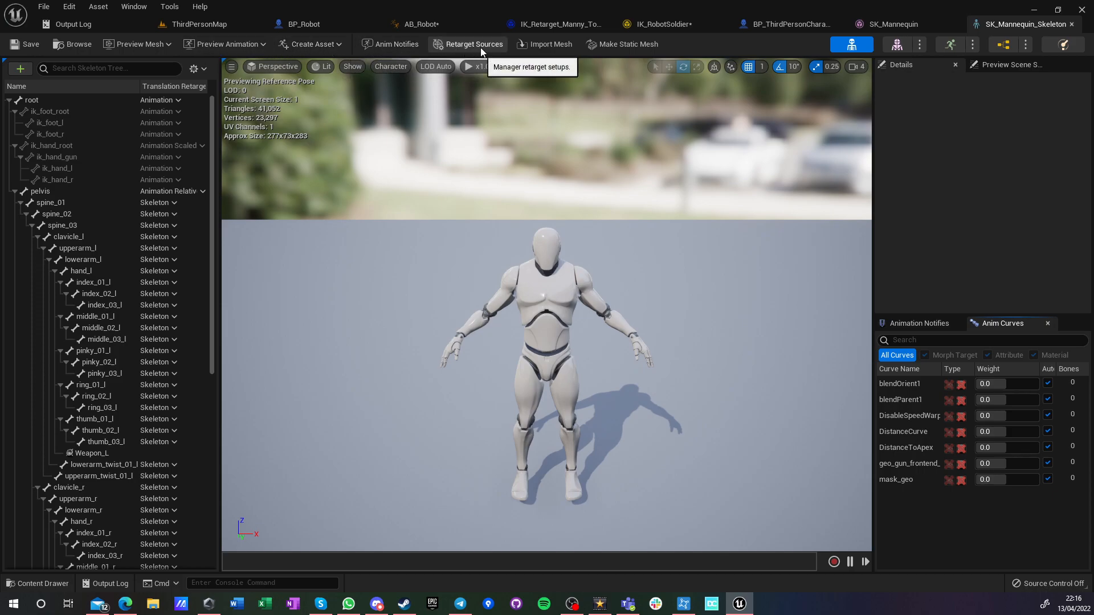
click(475, 44)
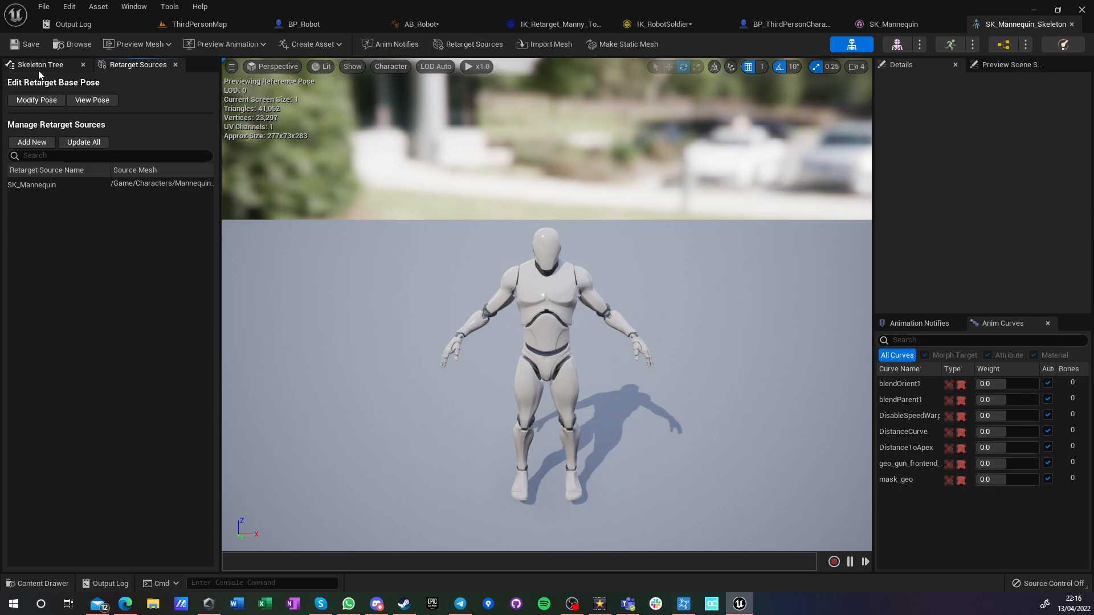
mouse_move(313, 44)
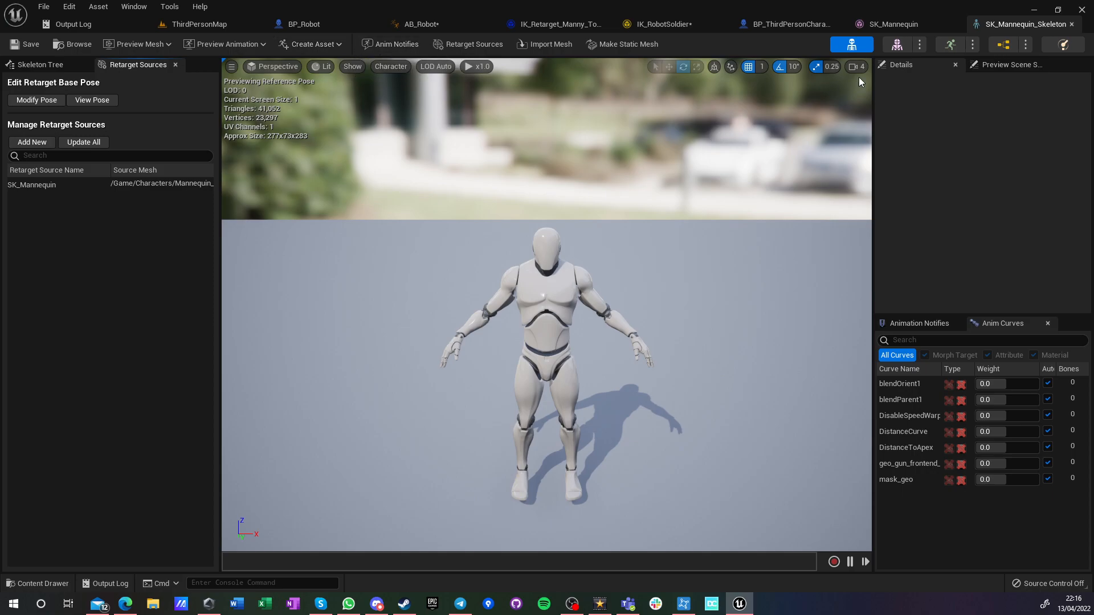
click(200, 23)
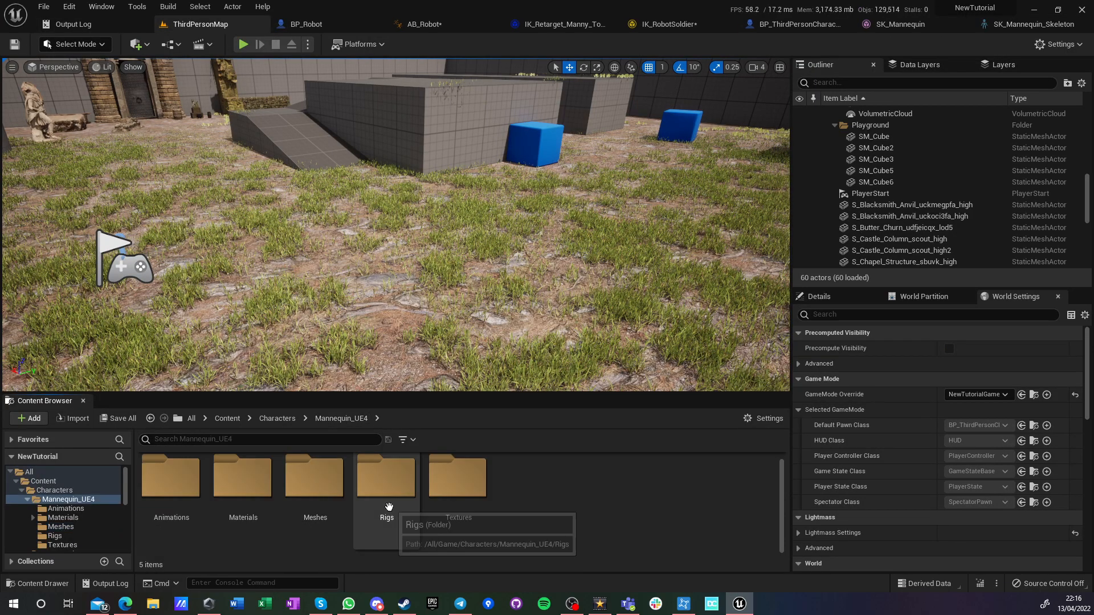
Open IK_UE4_Mannequin from the Rigs folder, then go back to the skeleton's retarget sources.
double_click(386, 477)
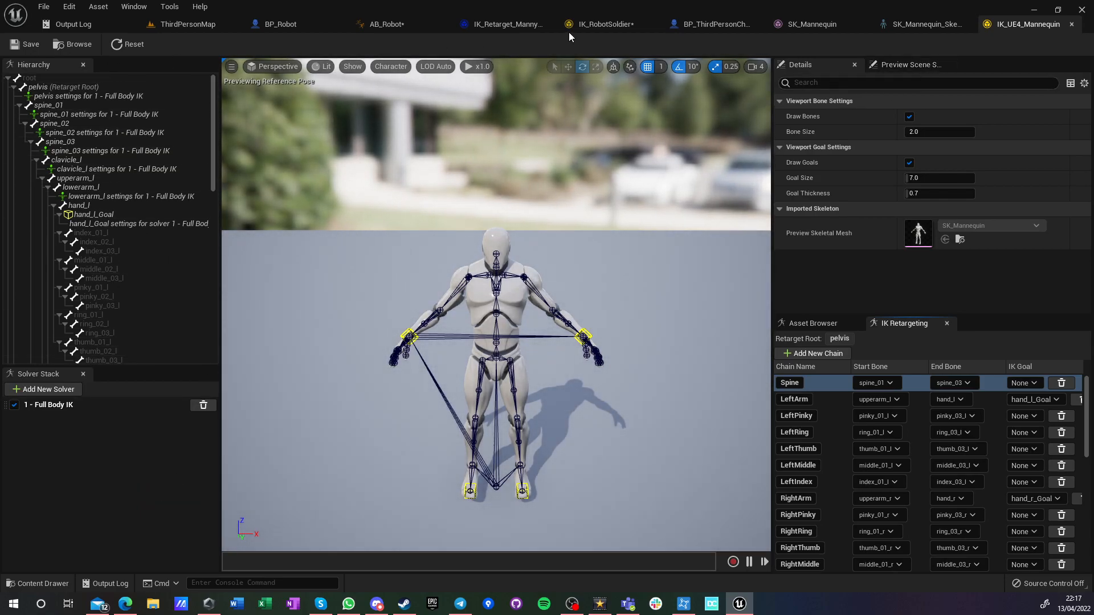
click(924, 24)
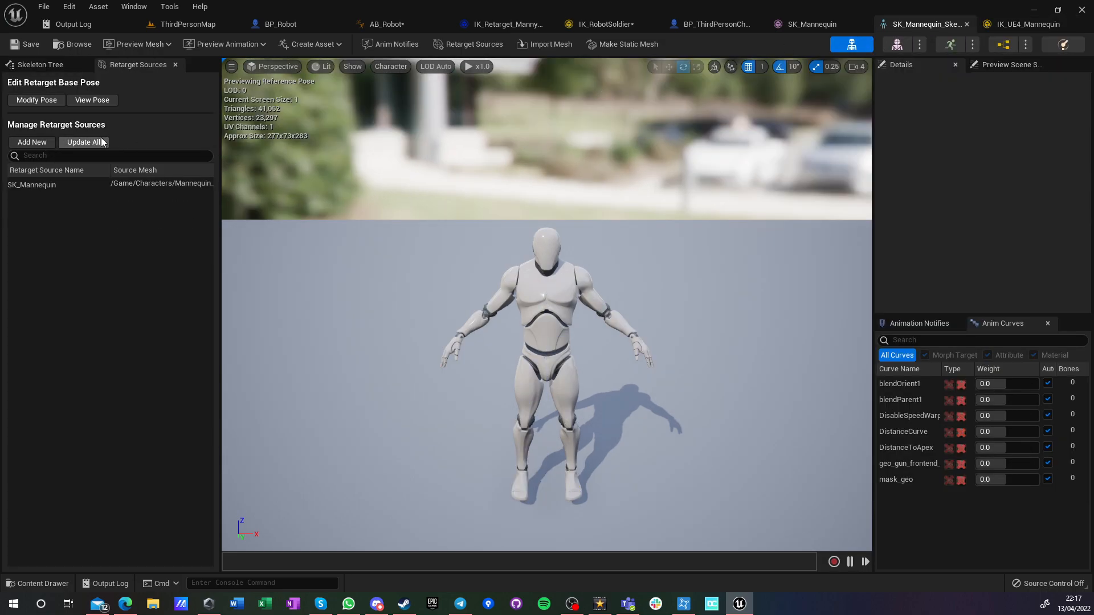
Show the Asset Details tab in the SK_Mannequin_Skeleton editor from the Window menu.
click(133, 7)
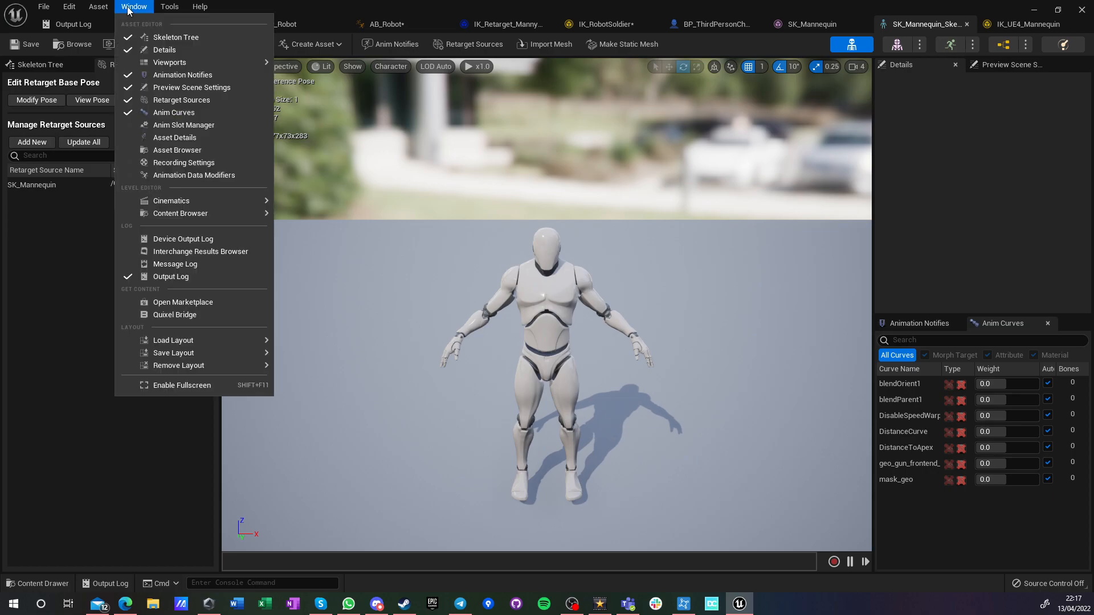
mouse_move(174, 137)
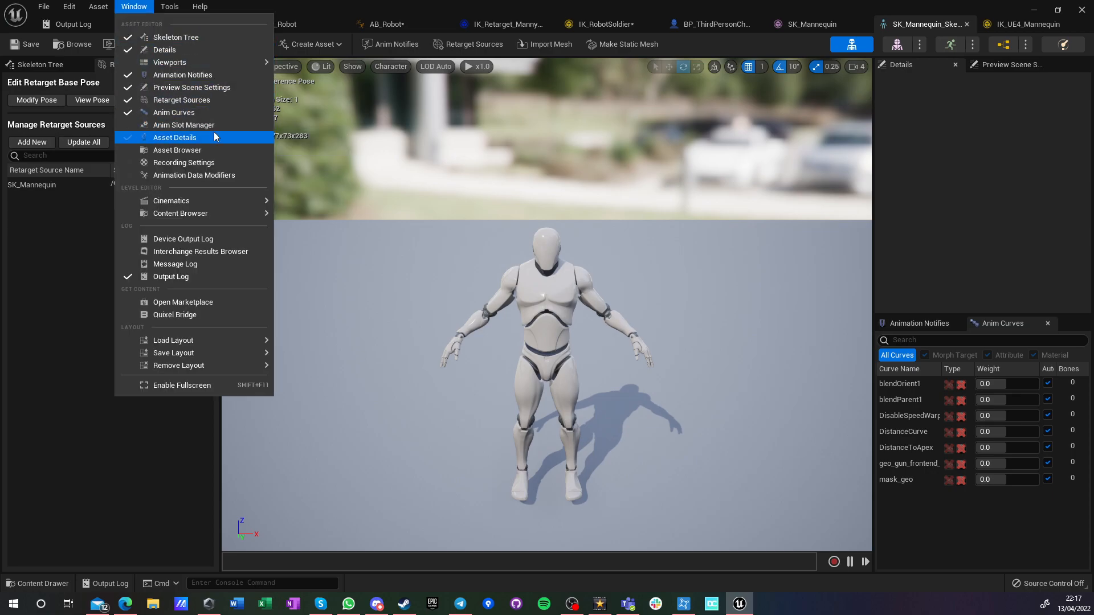
mouse_move(209, 163)
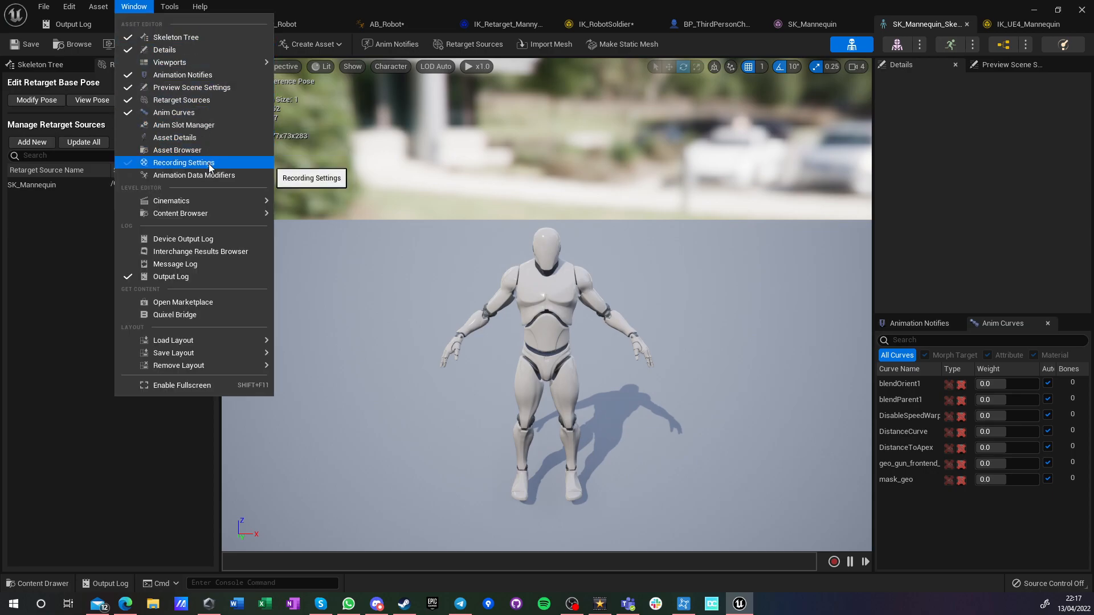
mouse_move(181, 100)
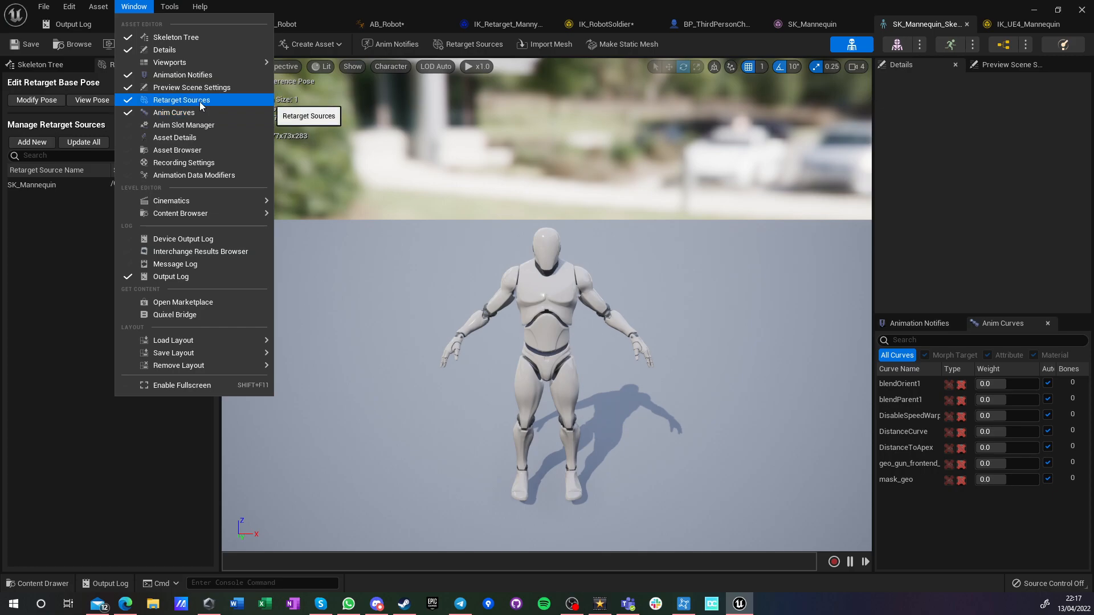
mouse_move(174, 137)
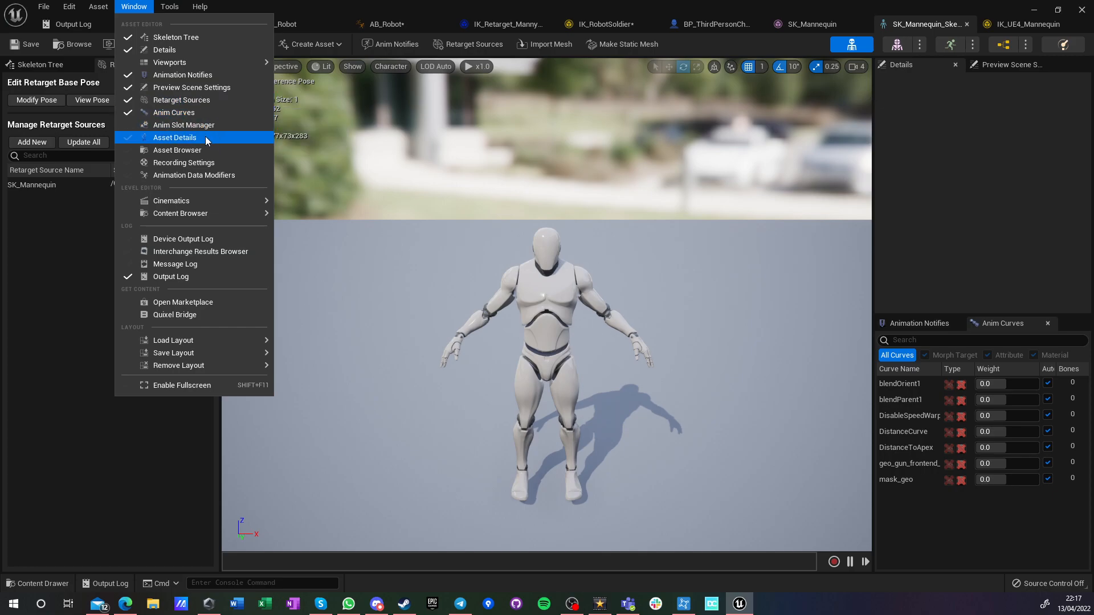
mouse_move(202, 138)
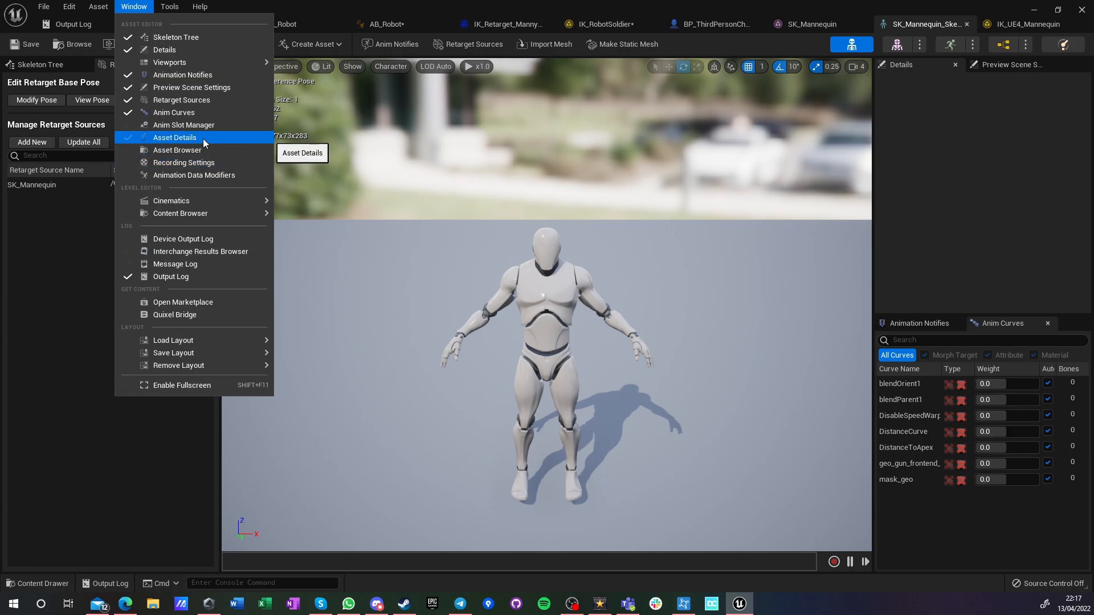
click(174, 137)
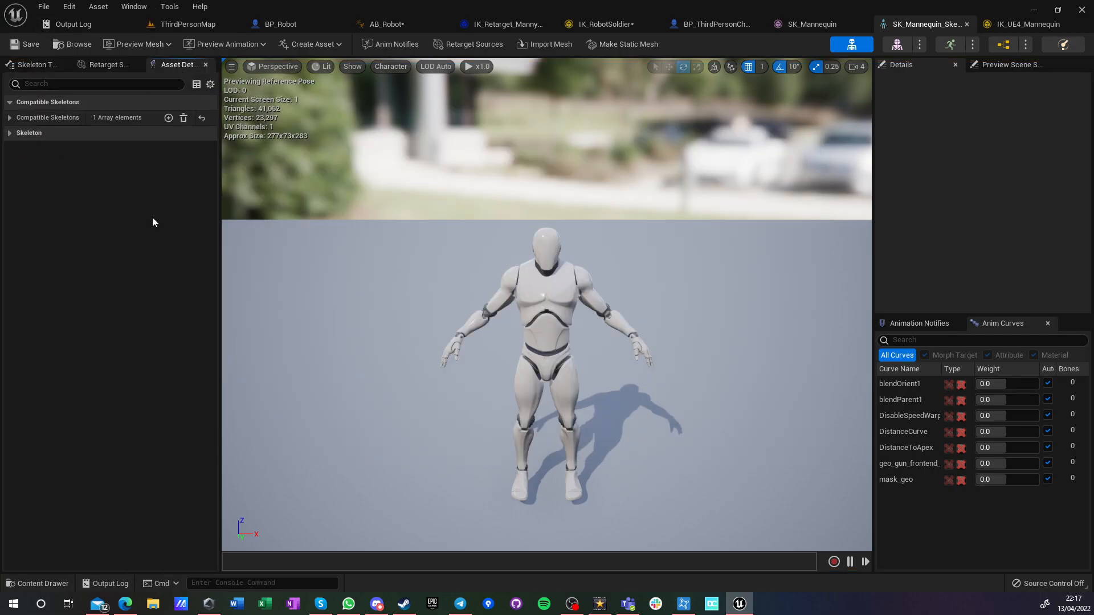
Expand Compatible Skeletons to reveal Index [0] set to SK_Mannequin.
click(9, 118)
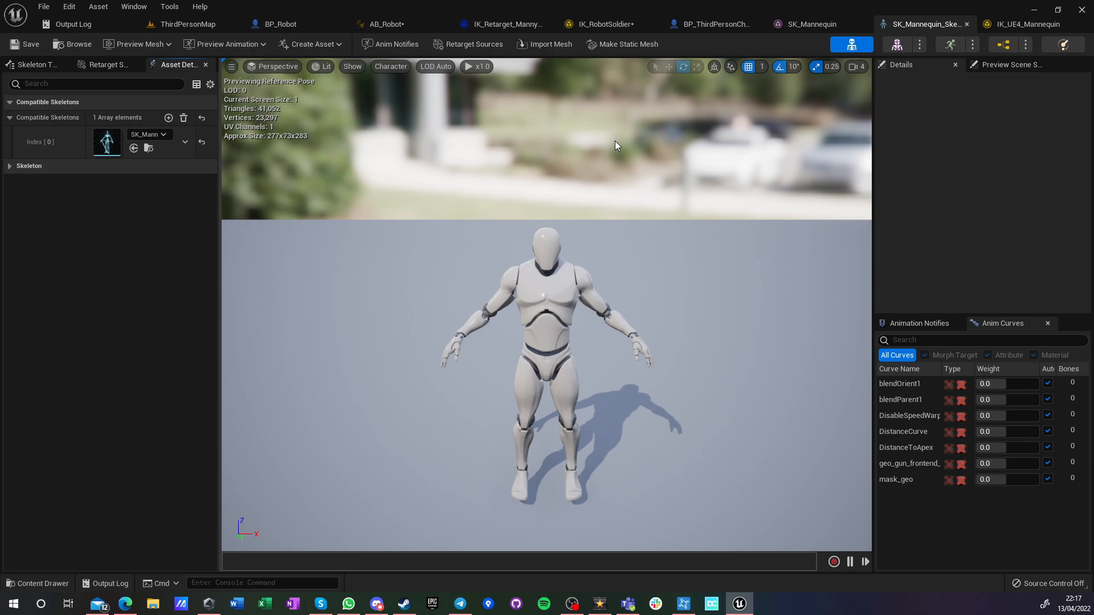
mouse_move(458, 253)
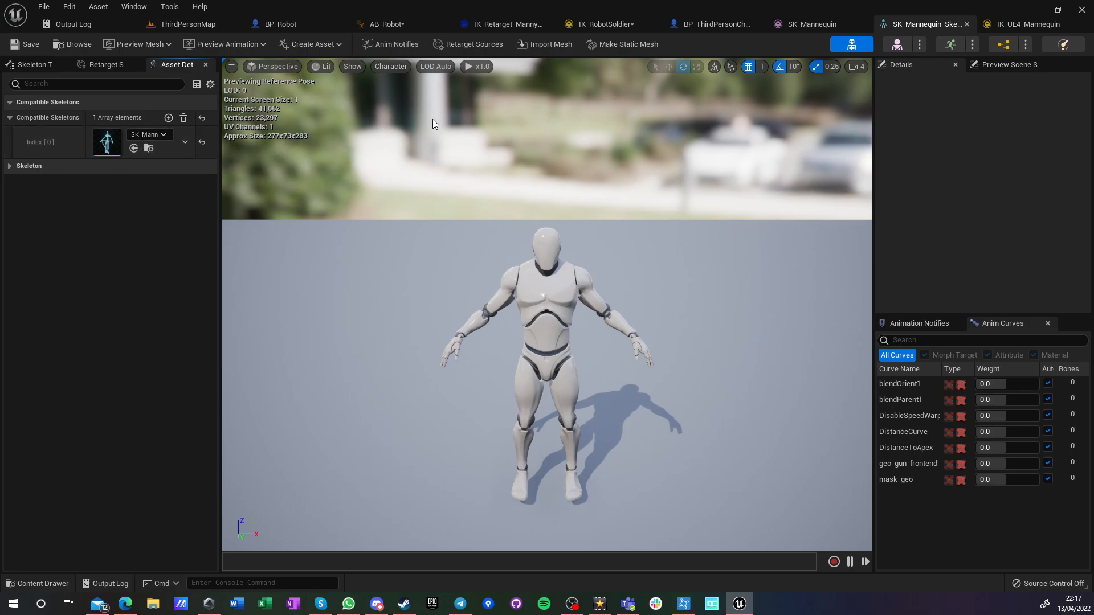
mouse_move(408, 210)
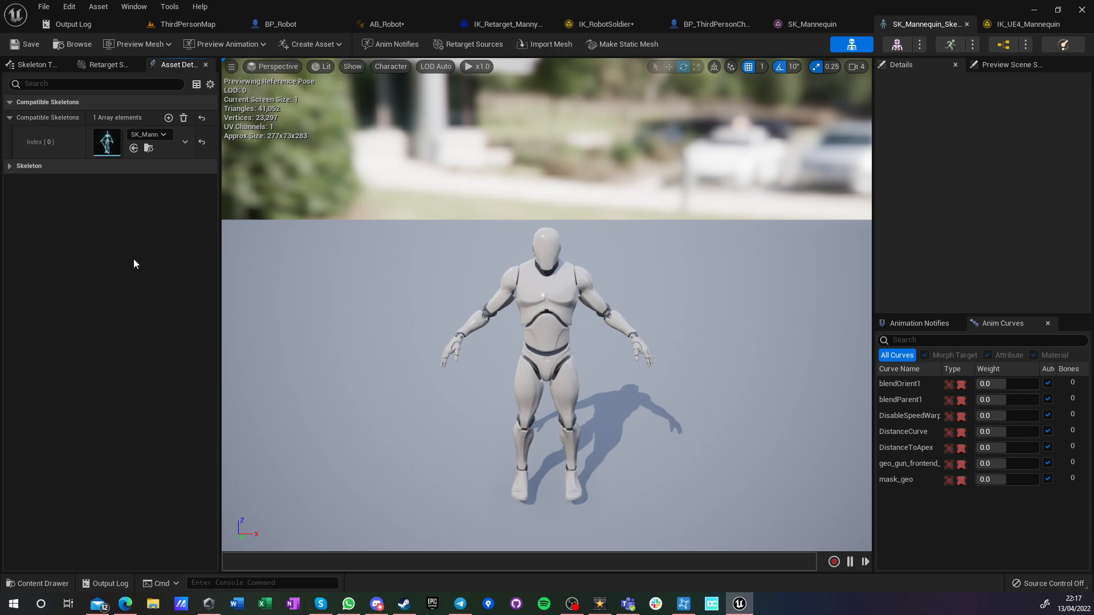
mouse_move(152, 199)
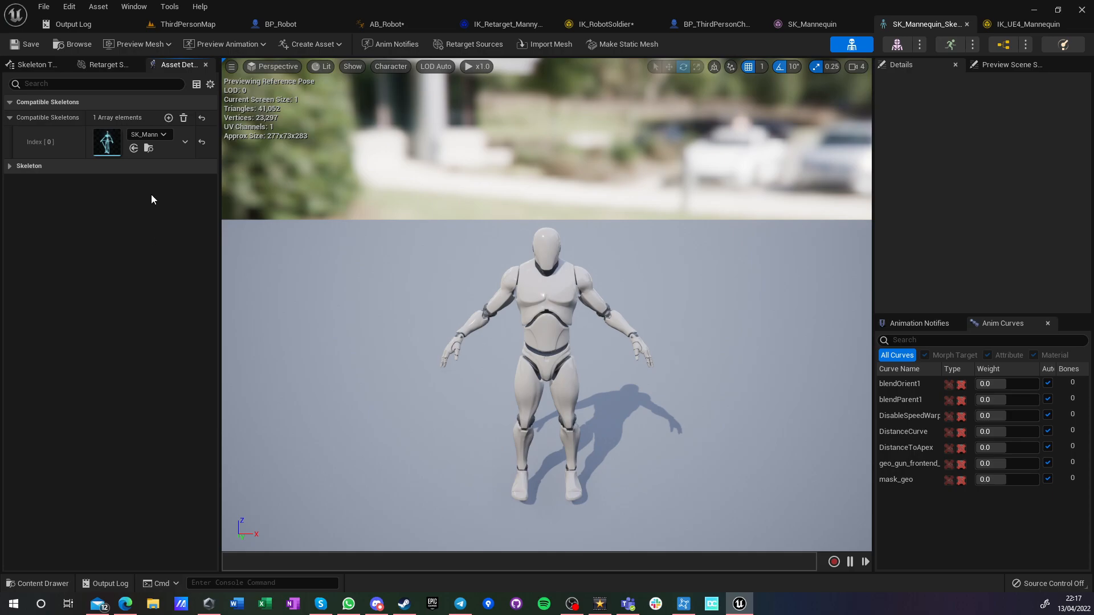
mouse_move(167, 150)
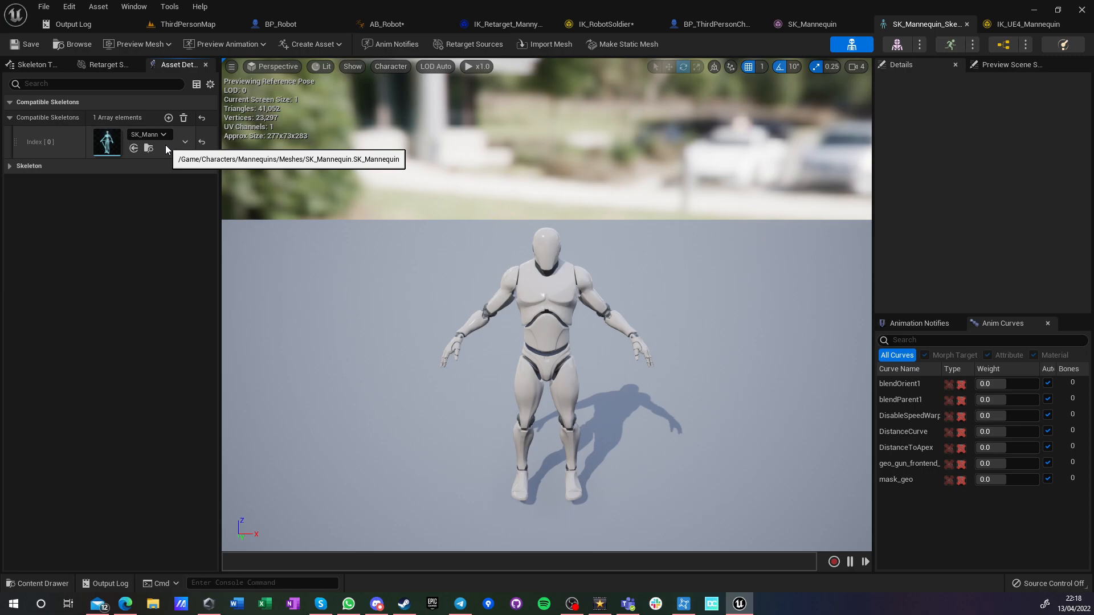
mouse_move(97, 217)
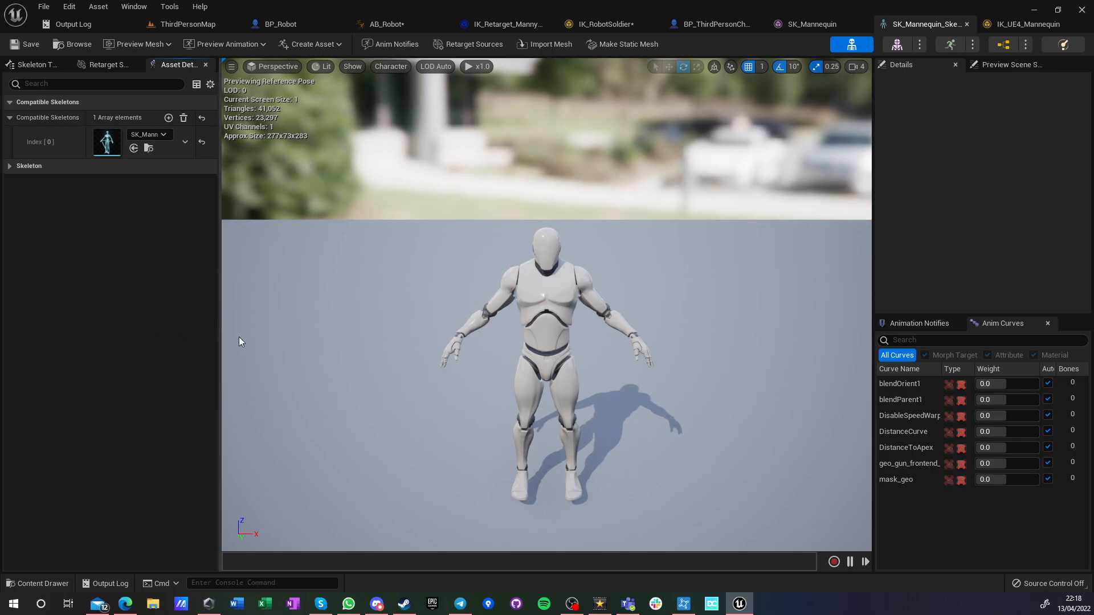
mouse_move(238, 304)
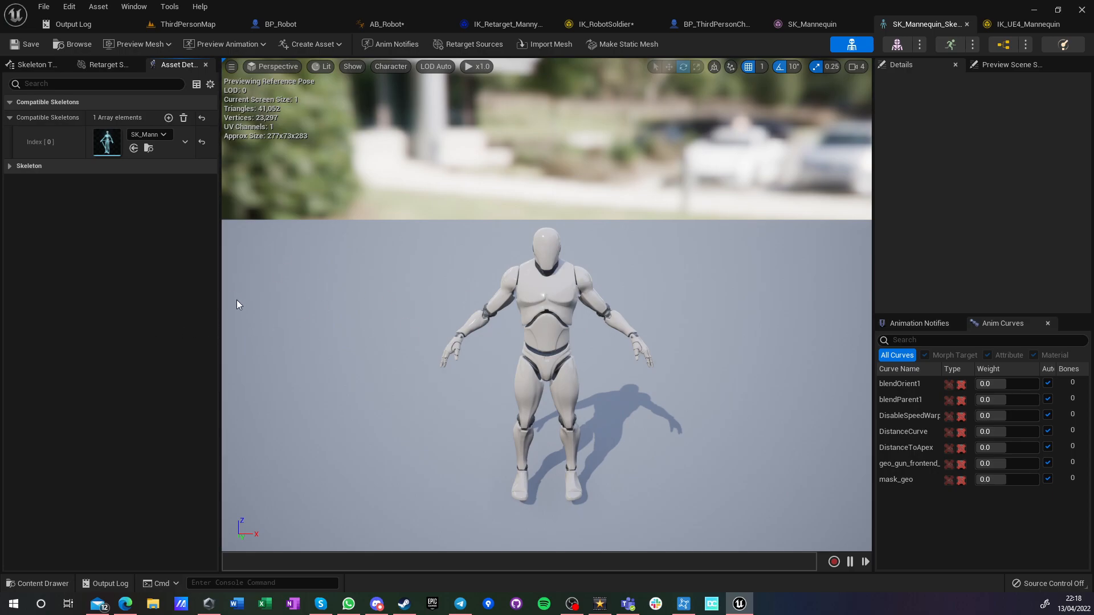
mouse_move(348, 340)
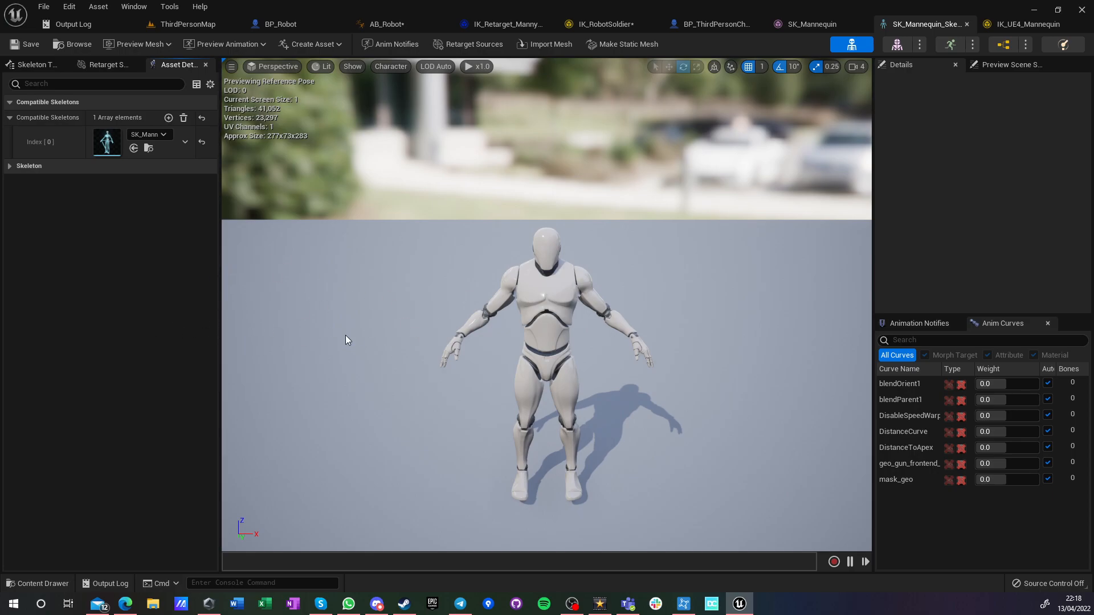
mouse_move(239, 293)
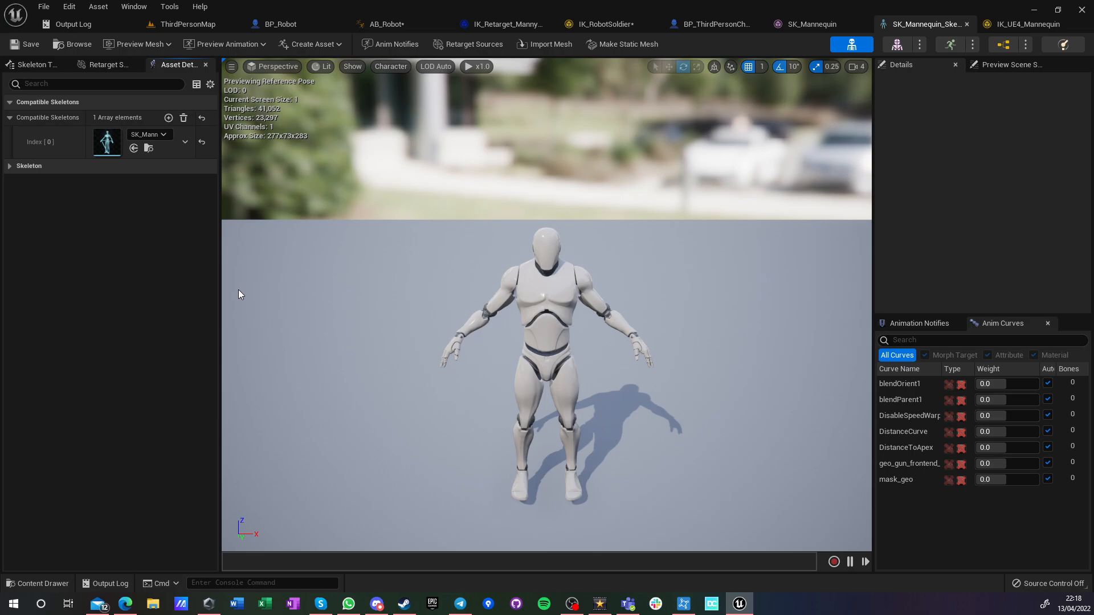
mouse_move(167, 271)
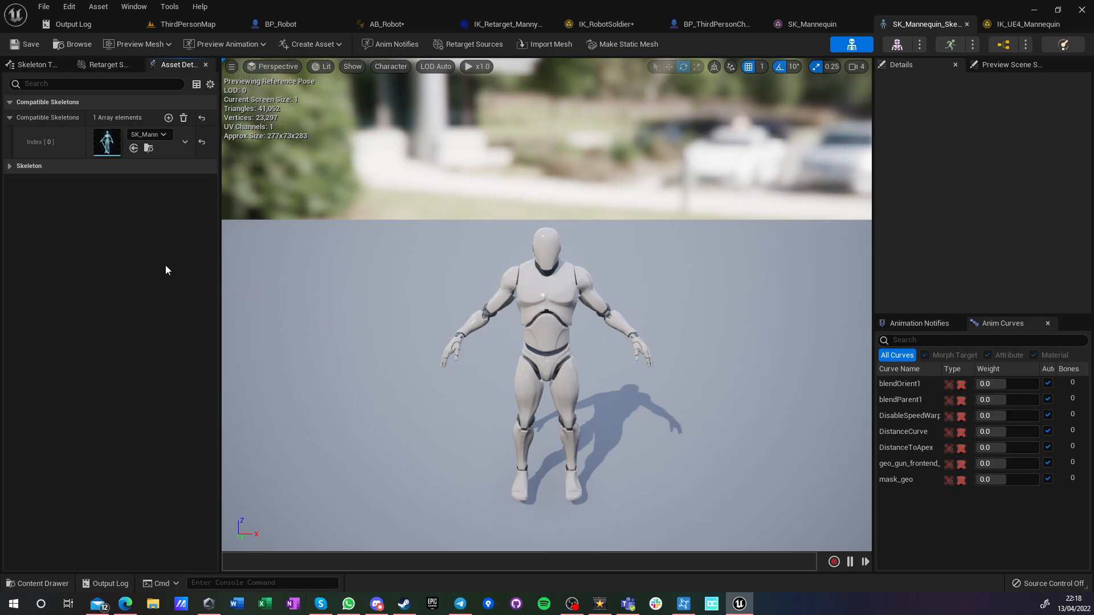
click(105, 65)
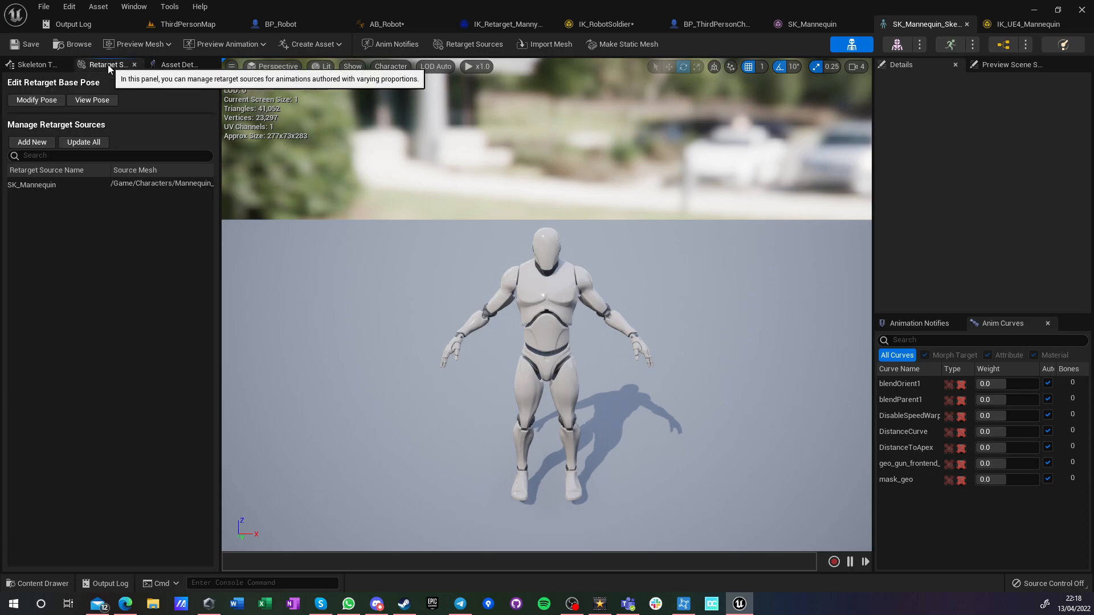
click(35, 65)
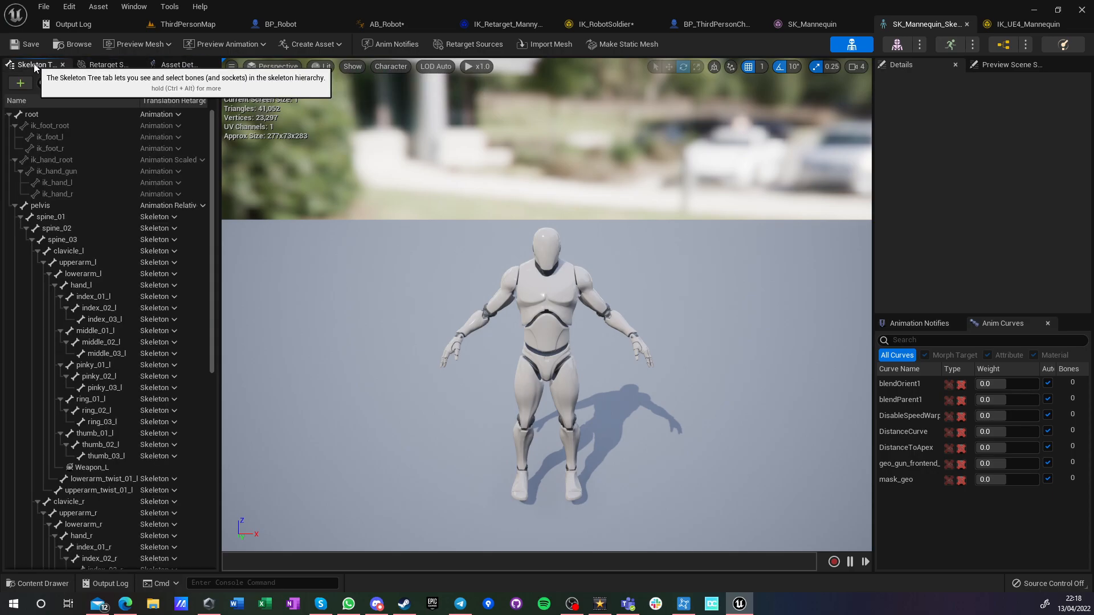
mouse_move(152, 405)
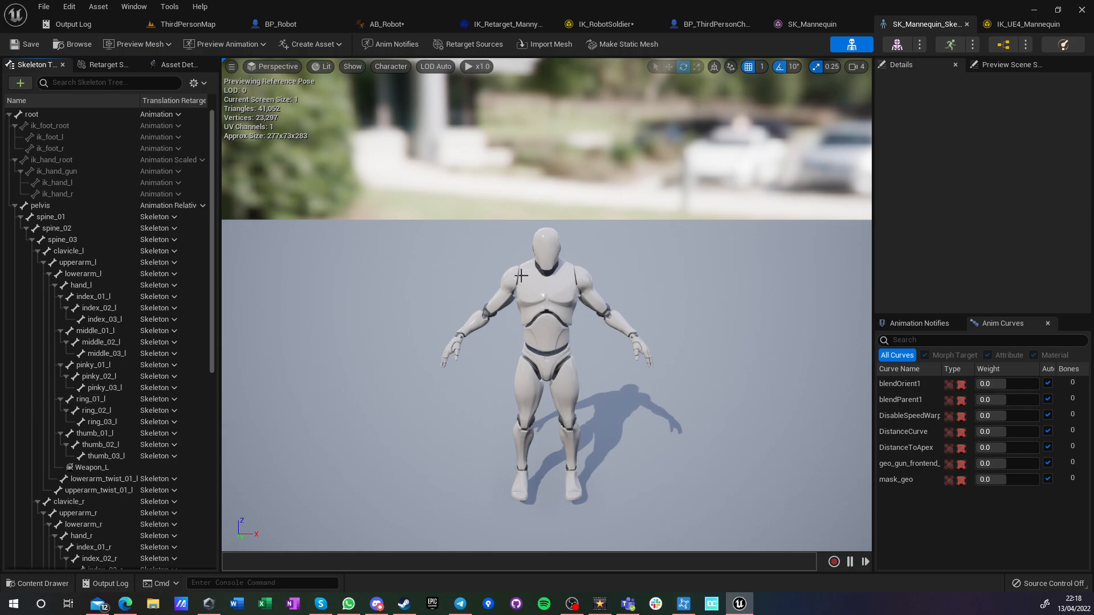
mouse_move(525, 300)
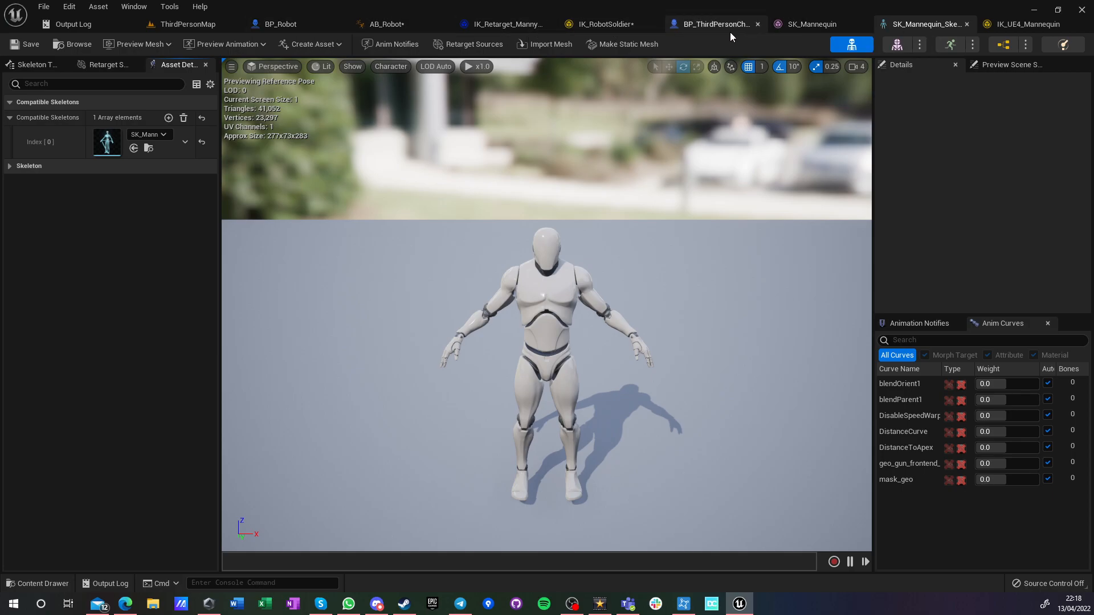
In BP_ThirdPersonCharacter, select Set Anim Instance Class (ABP Manny) and review the Set Skeletal Mesh nodes.
click(712, 24)
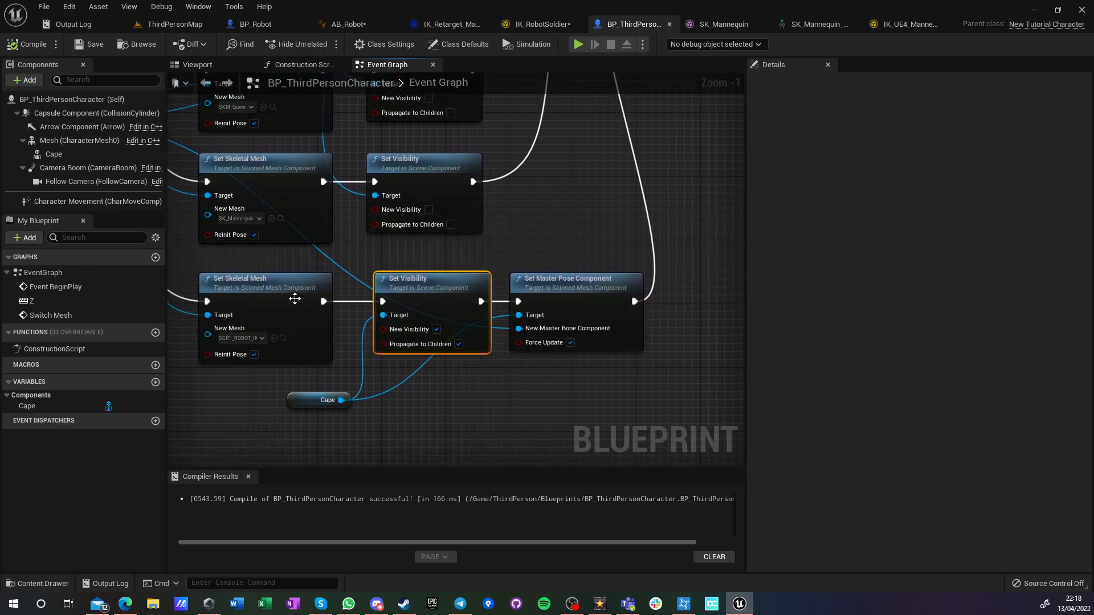
click(241, 277)
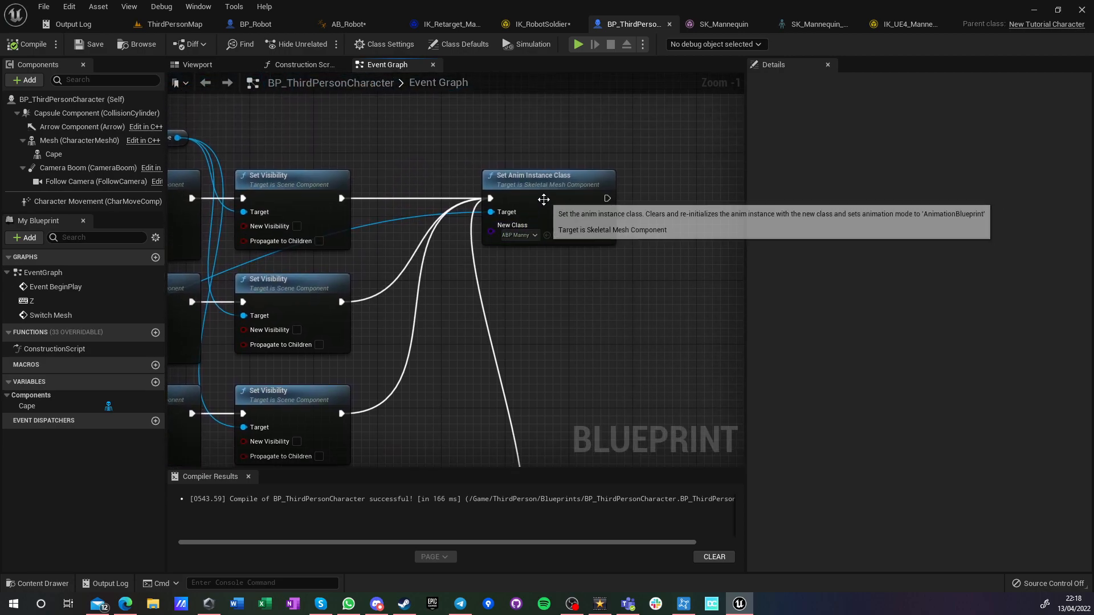
click(550, 175)
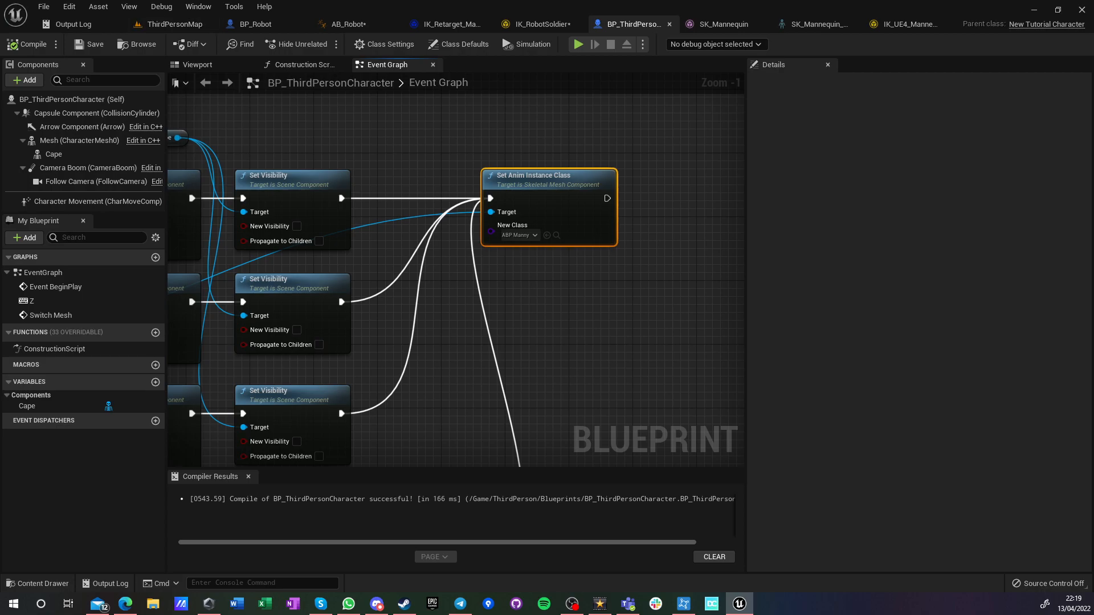
mouse_move(173, 24)
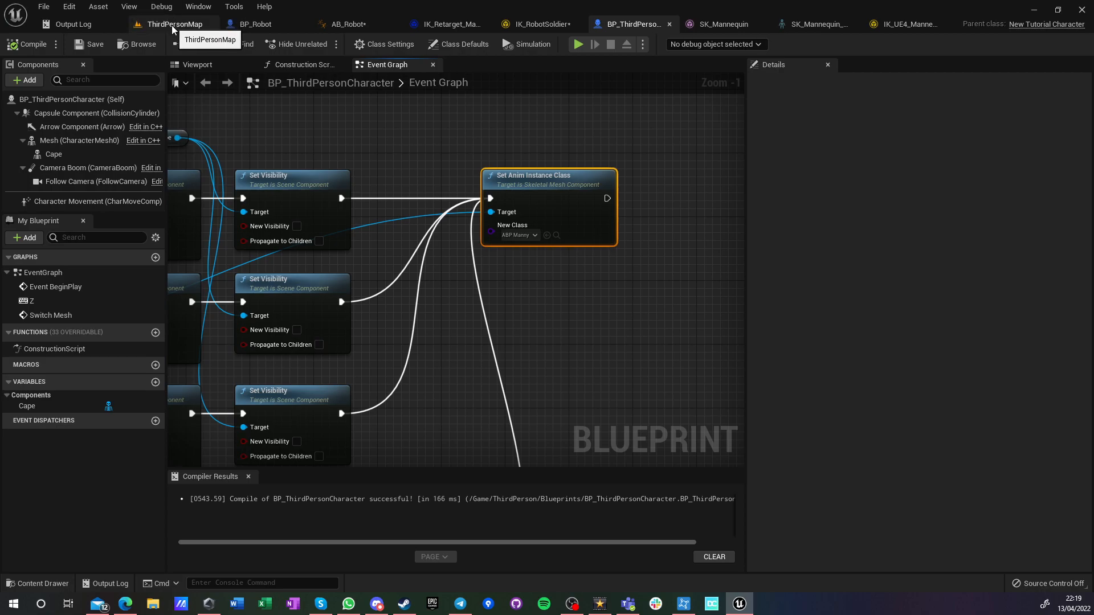
click(248, 24)
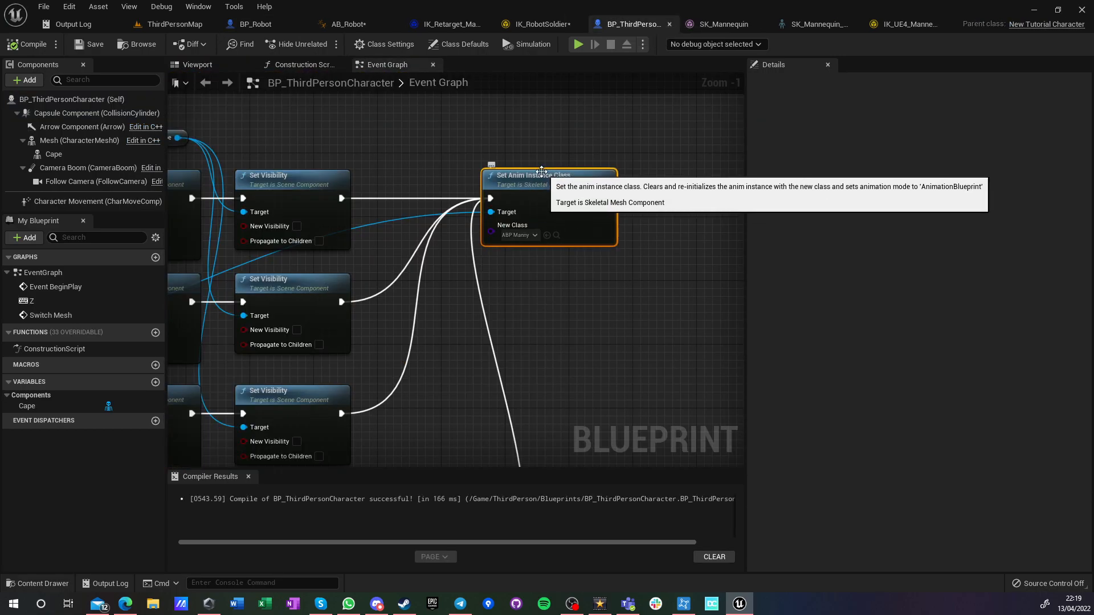
mouse_move(456, 314)
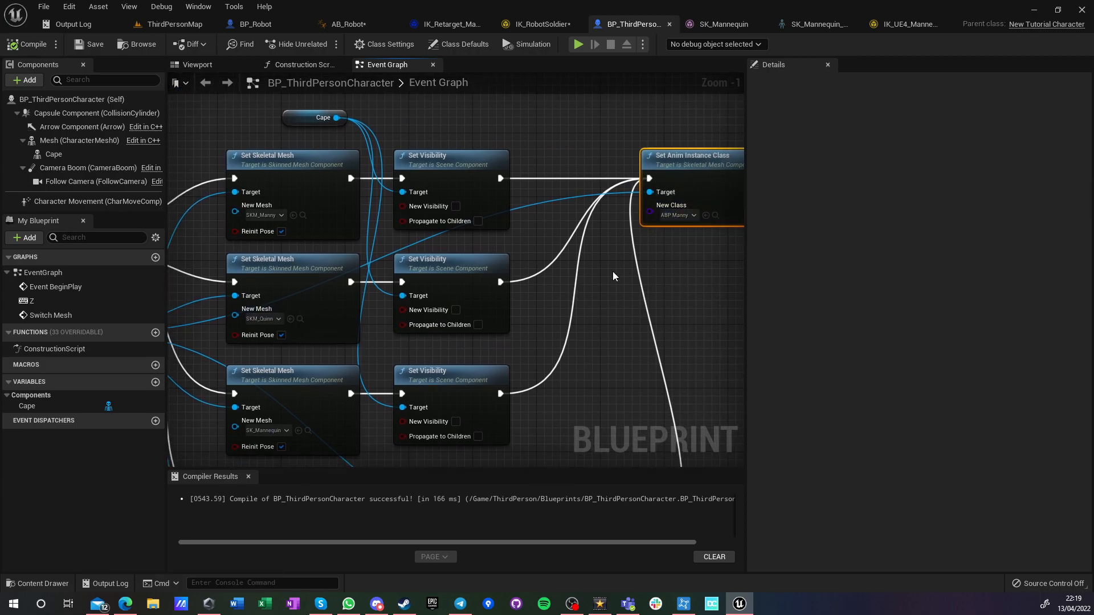
mouse_move(567, 308)
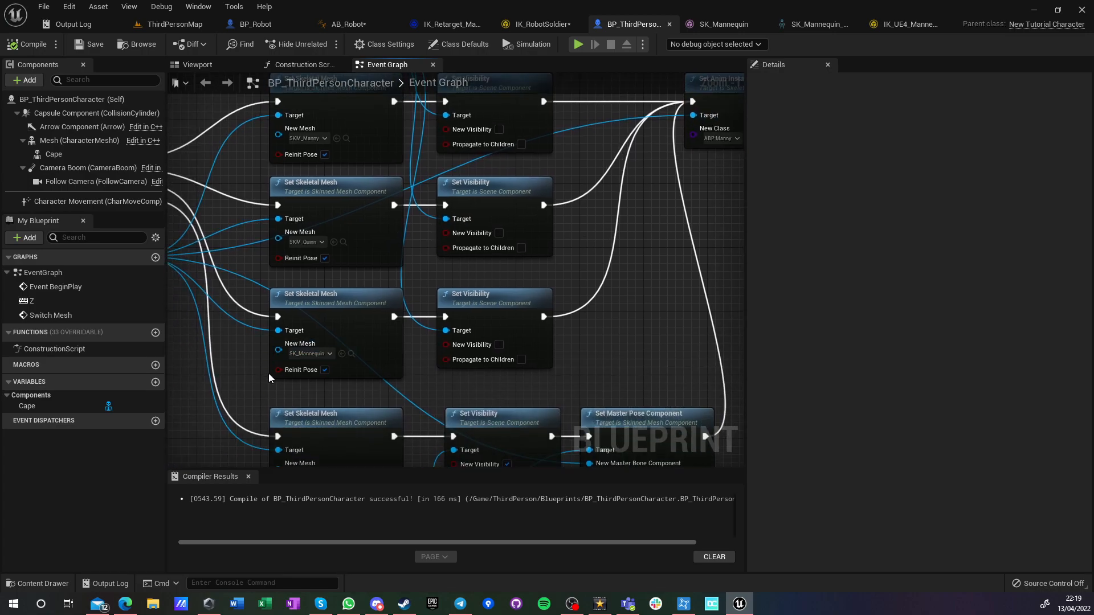
click(335, 300)
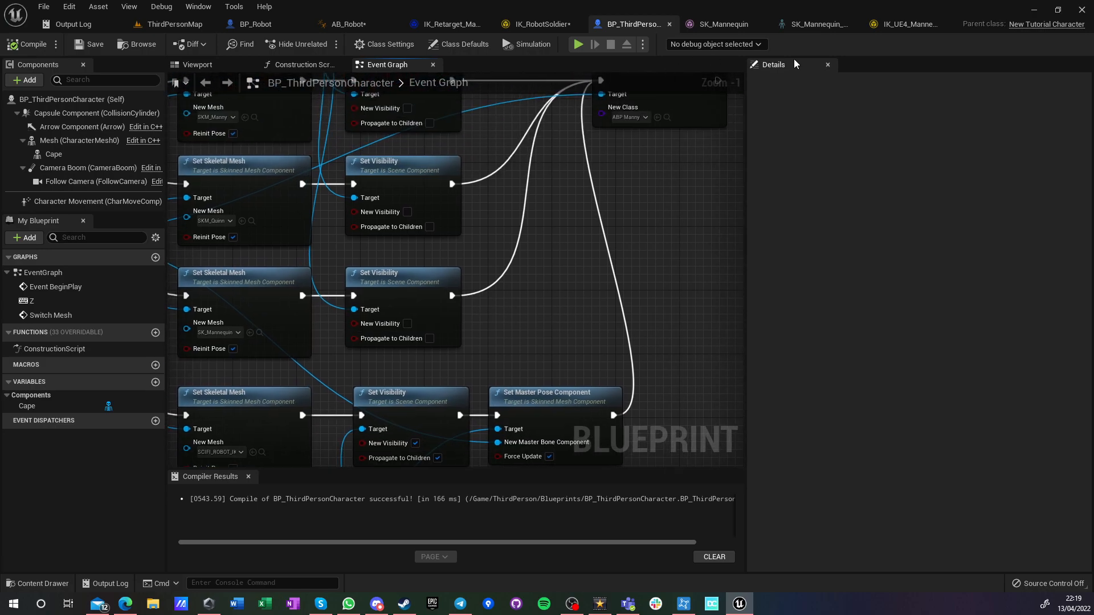
Return to the SK_Mannequin_Skeleton editor and open its Window menu.
click(921, 24)
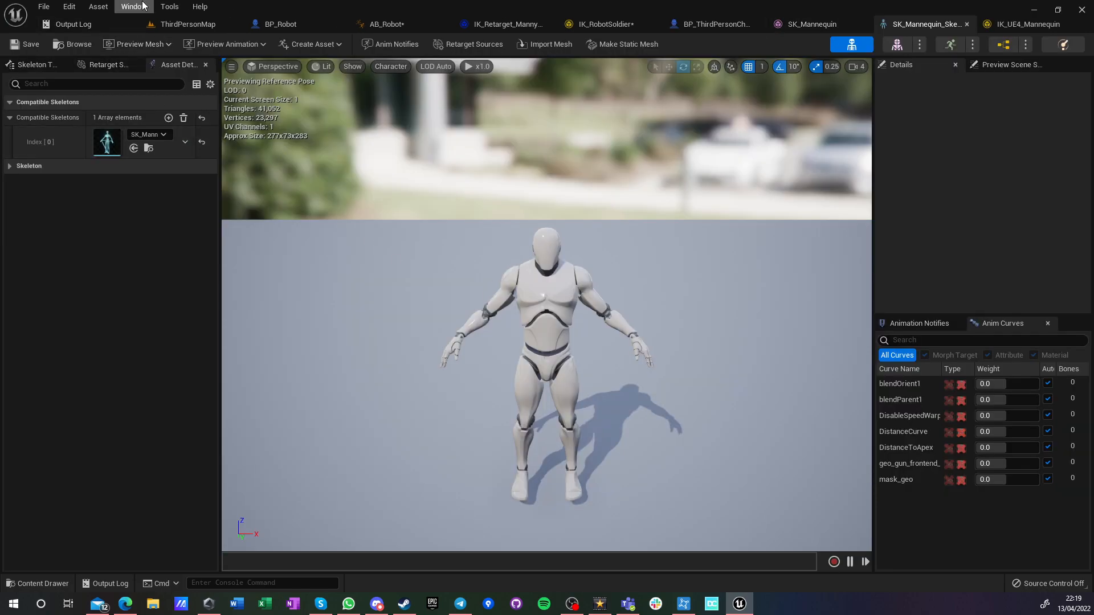
click(188, 24)
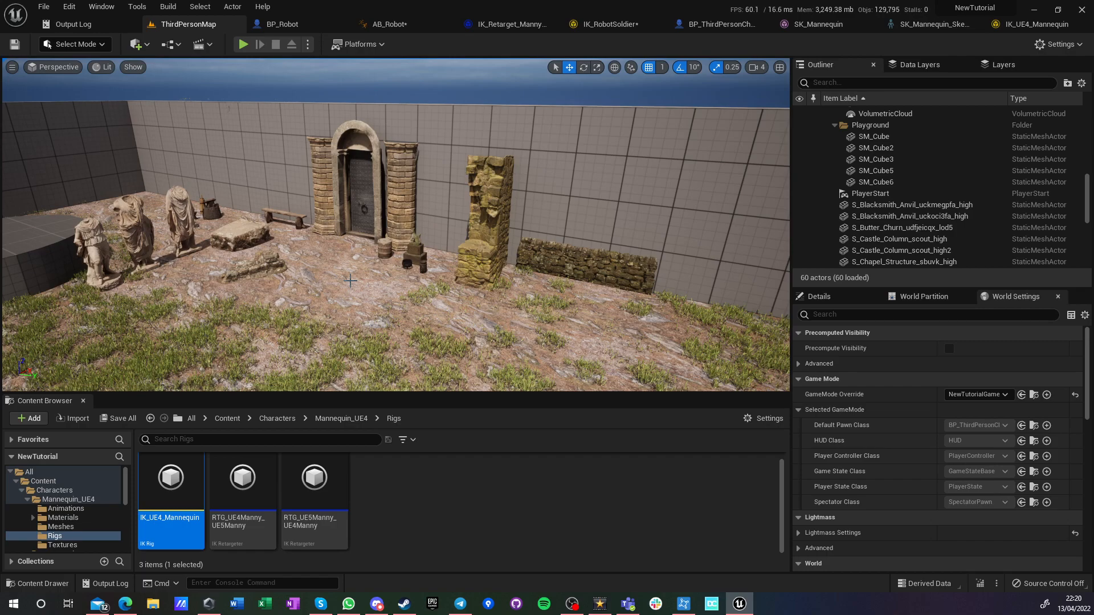
mouse_move(370, 220)
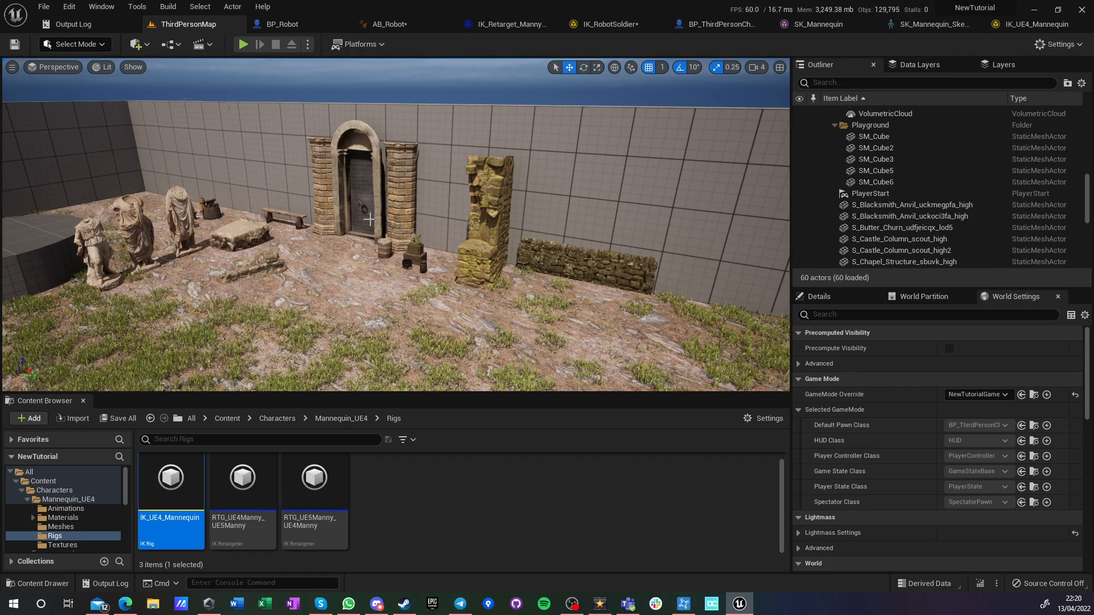